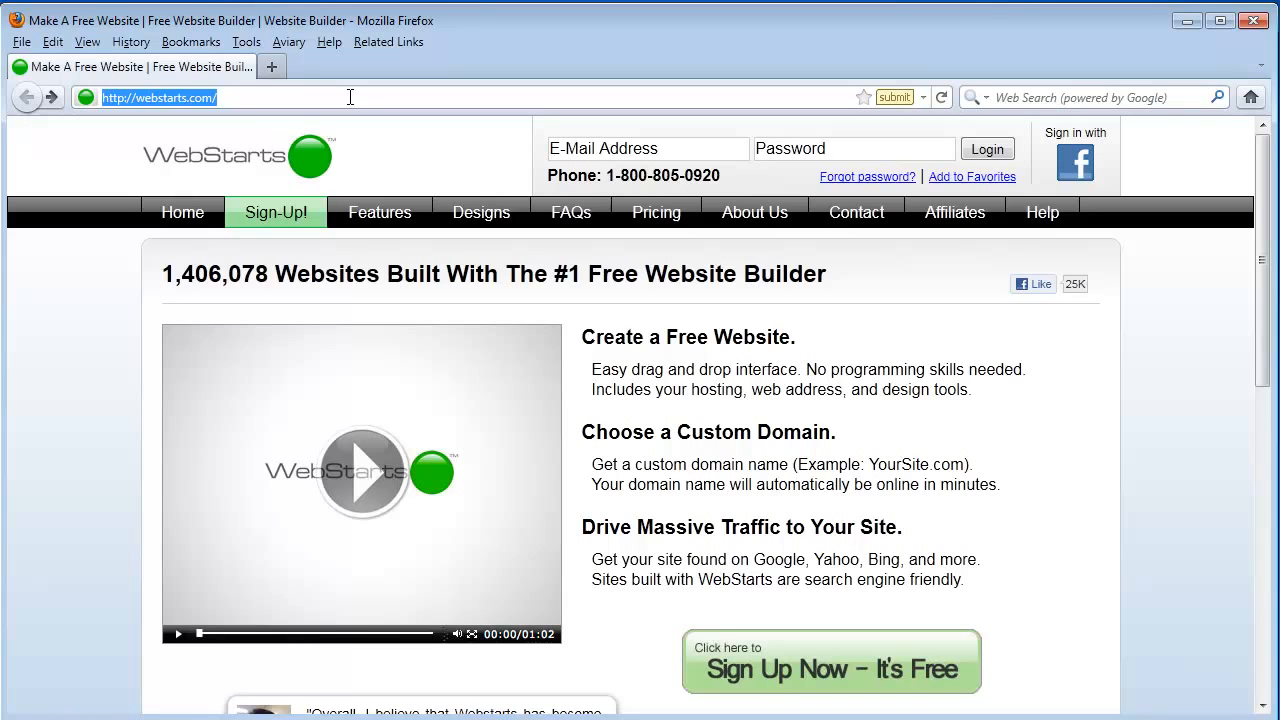
Load soundcloud.com from the Firefox address bar
text(soundclou)
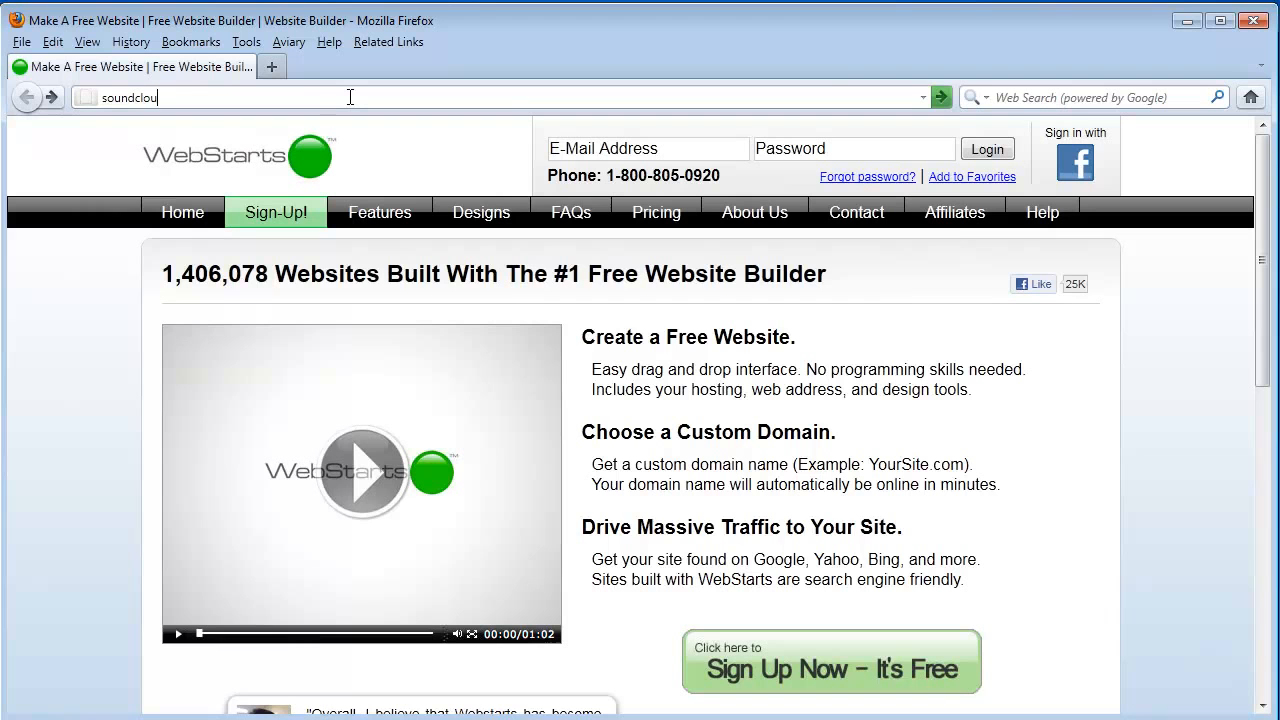
key(Return)
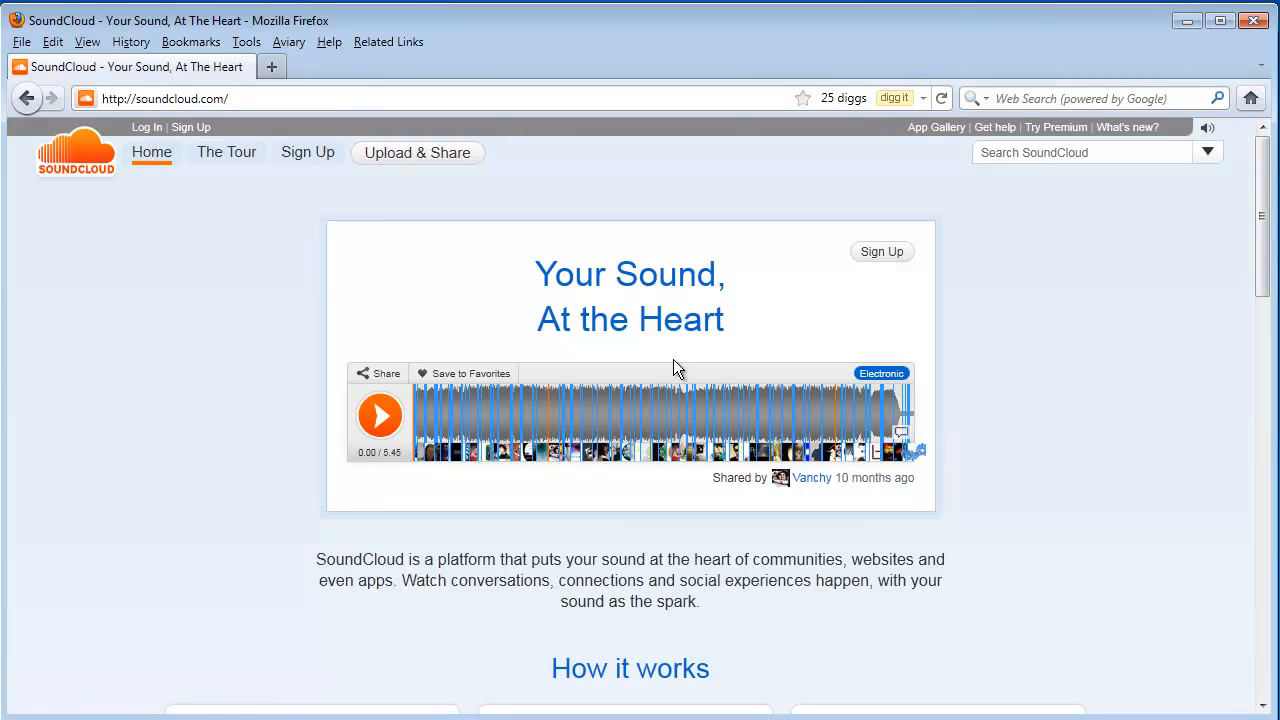
mouse_move(300, 226)
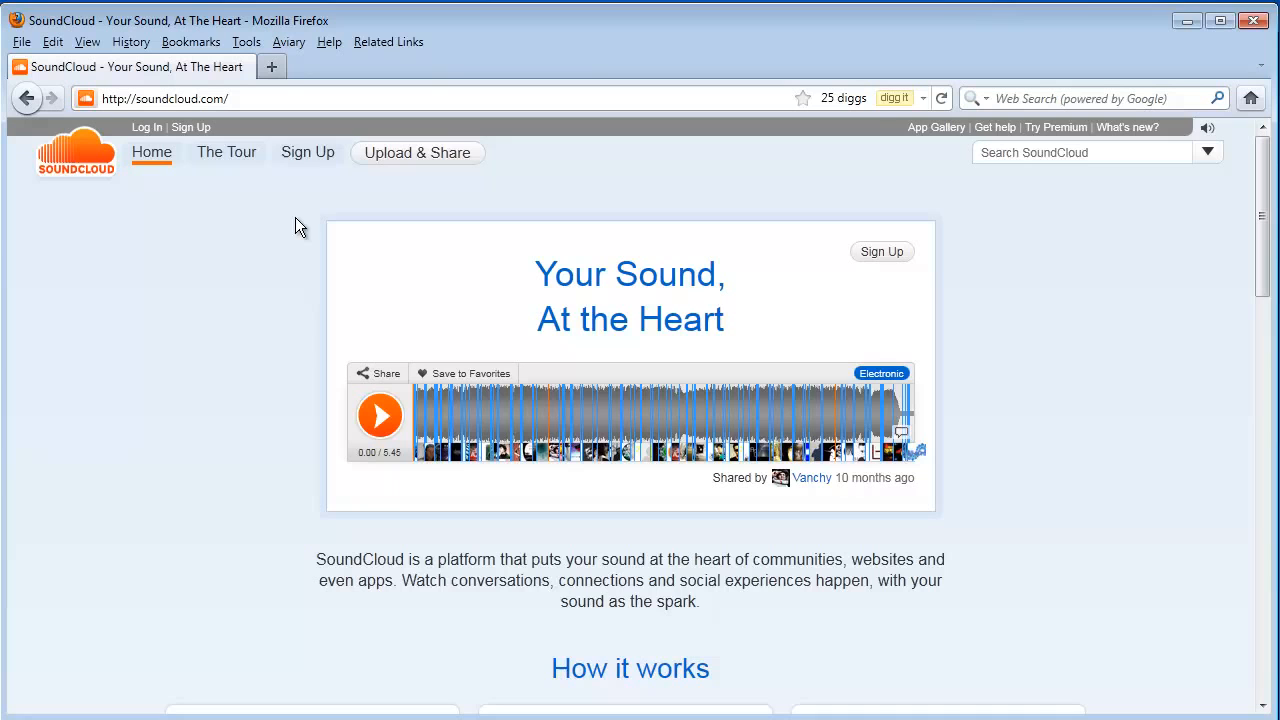
mouse_move(308, 152)
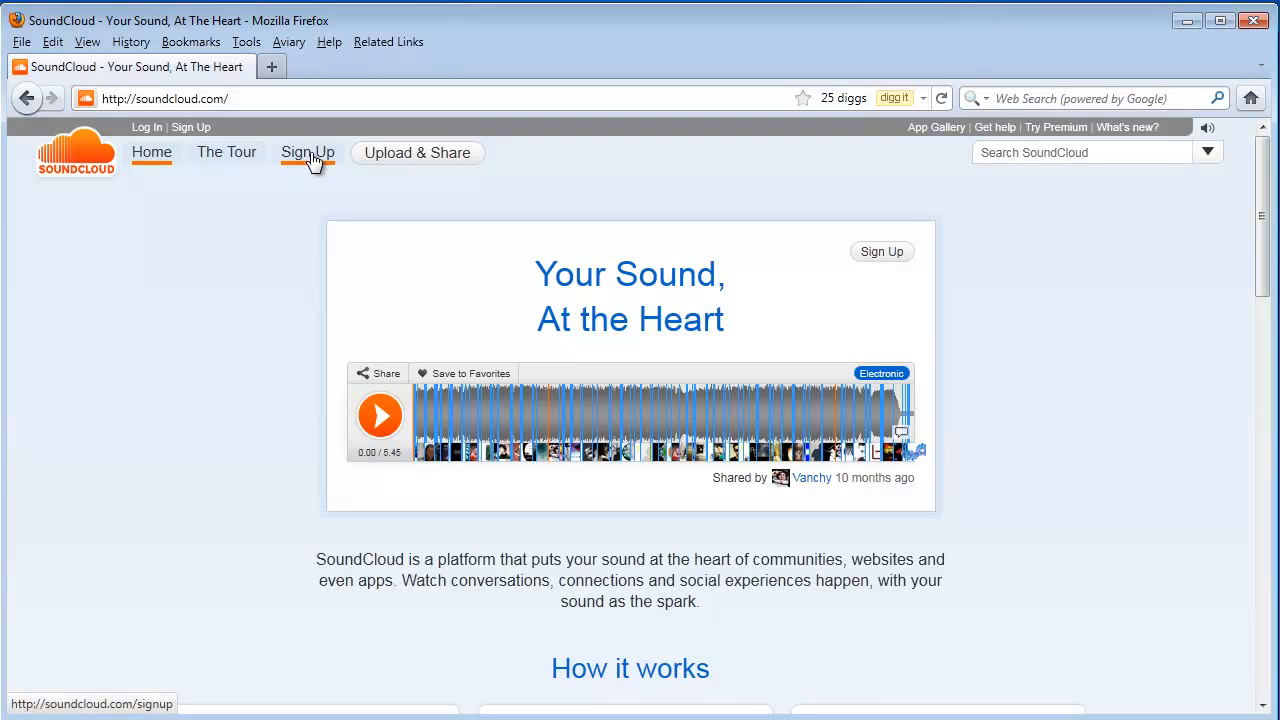
mouse_move(218, 152)
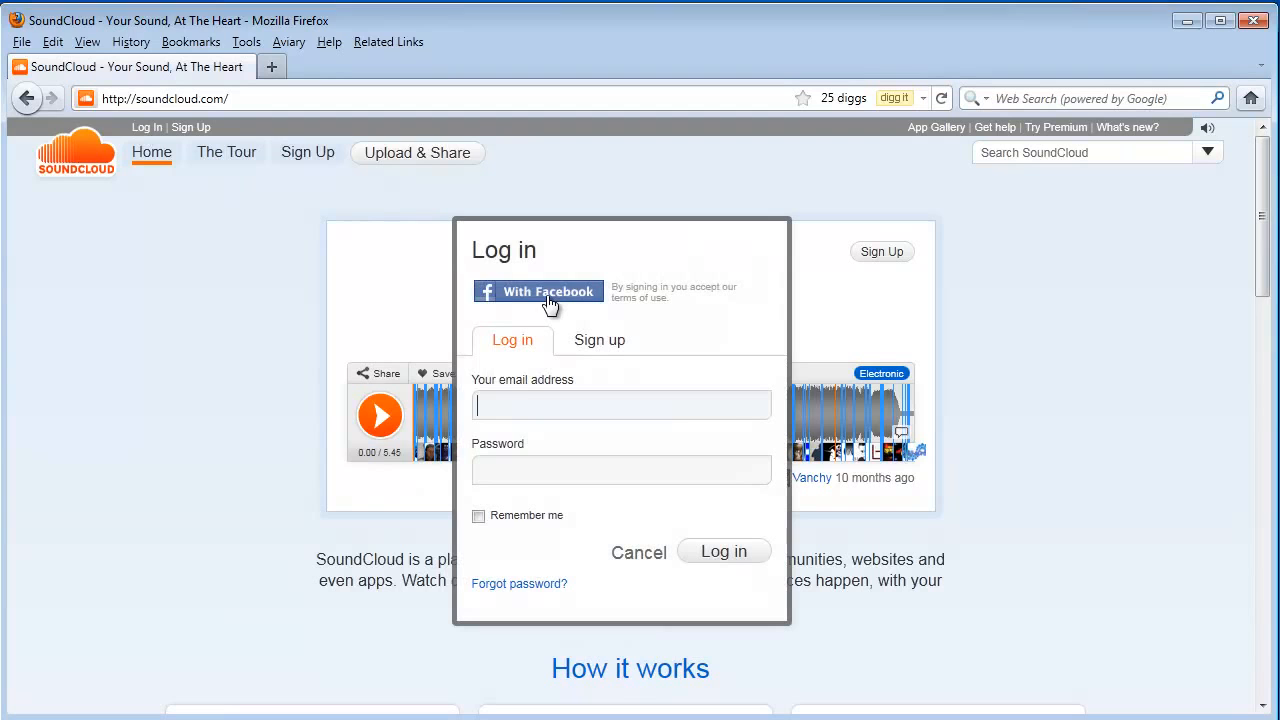
Log in via Facebook with the adam@w email and password in the login popup
click(548, 292)
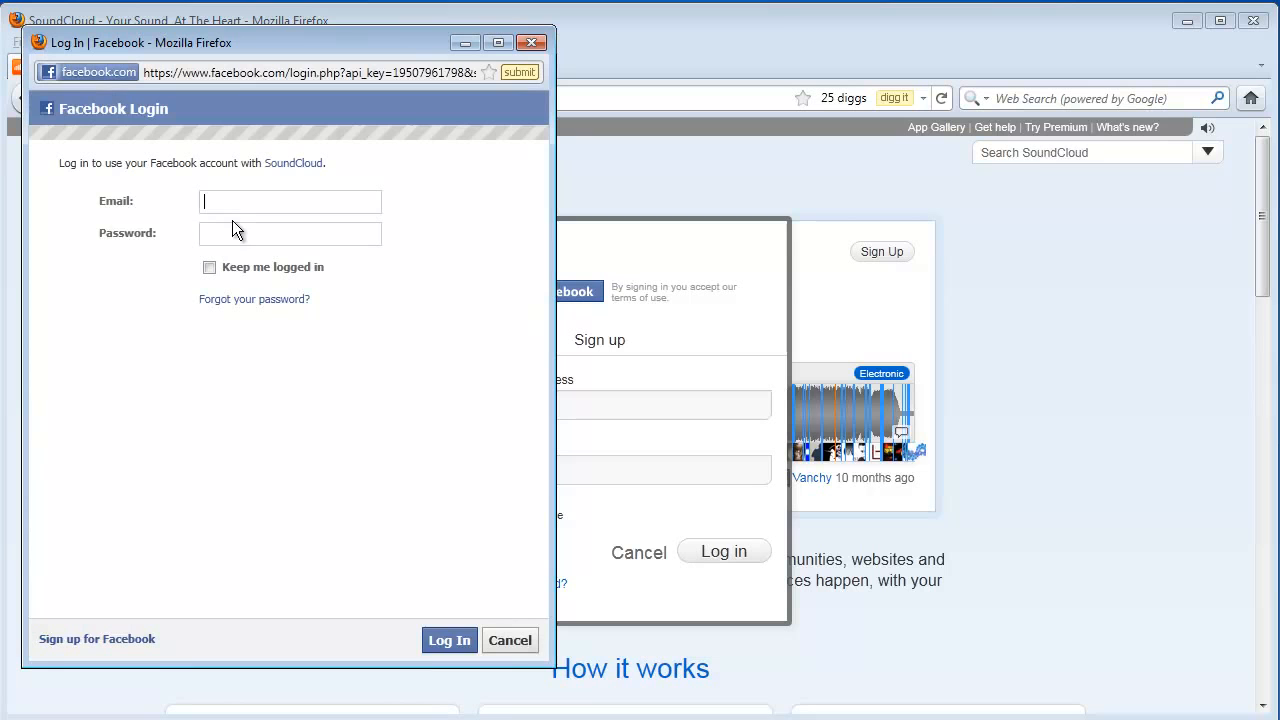
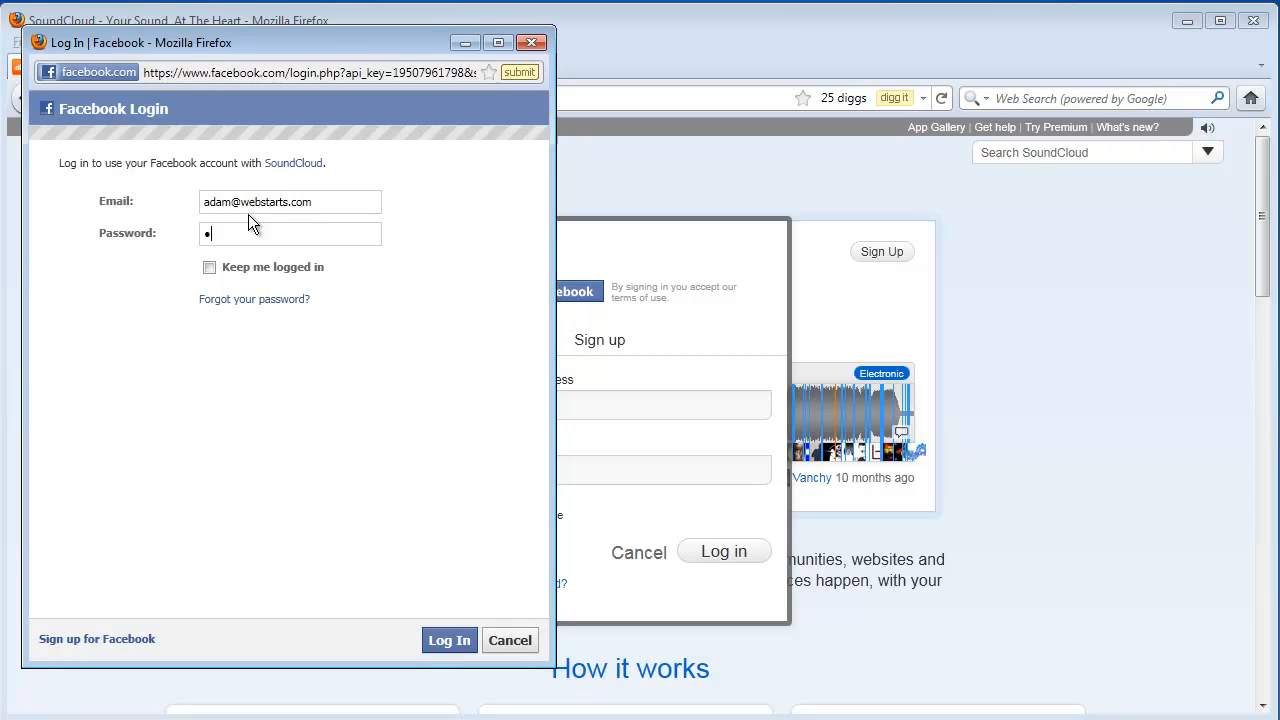
text(password)
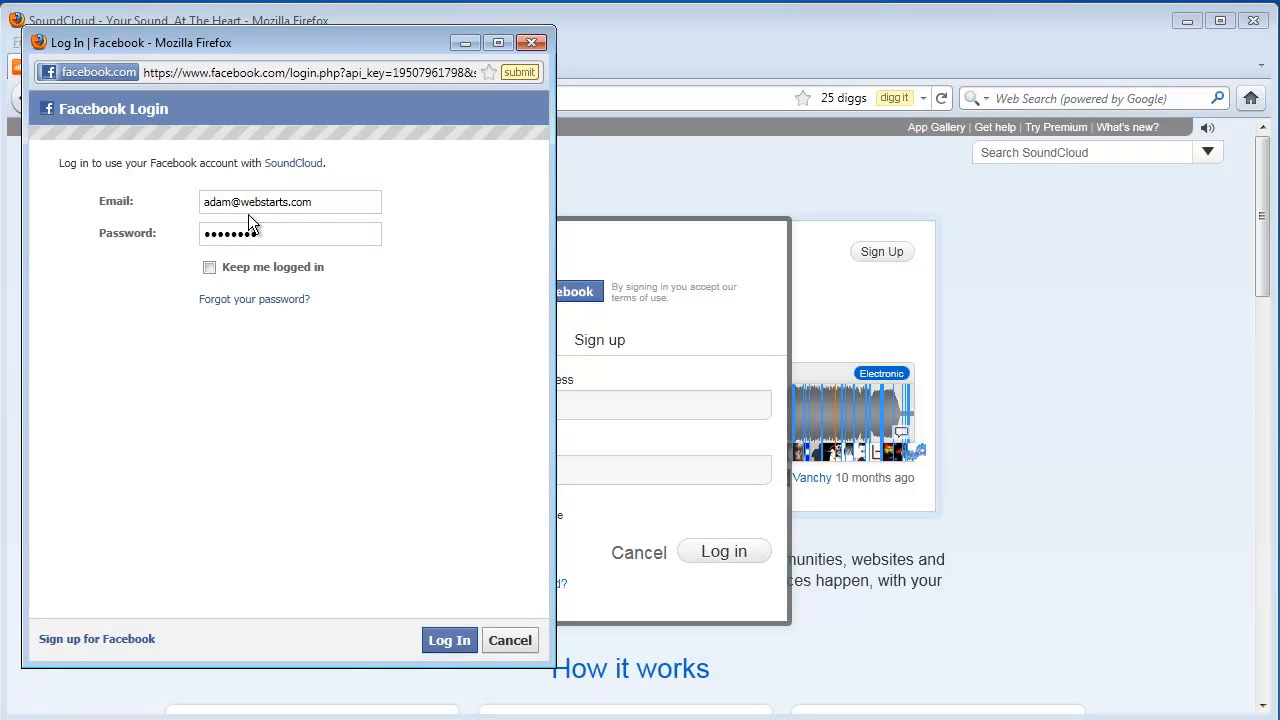
click(448, 640)
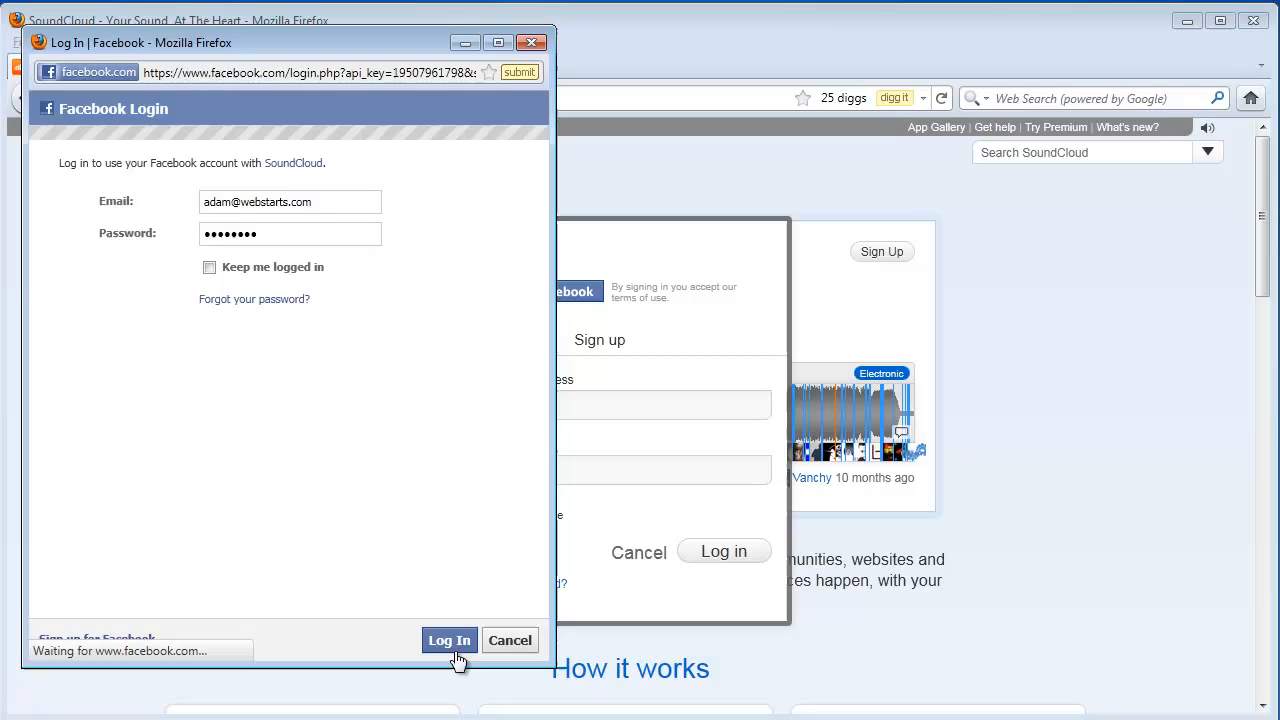
click(448, 640)
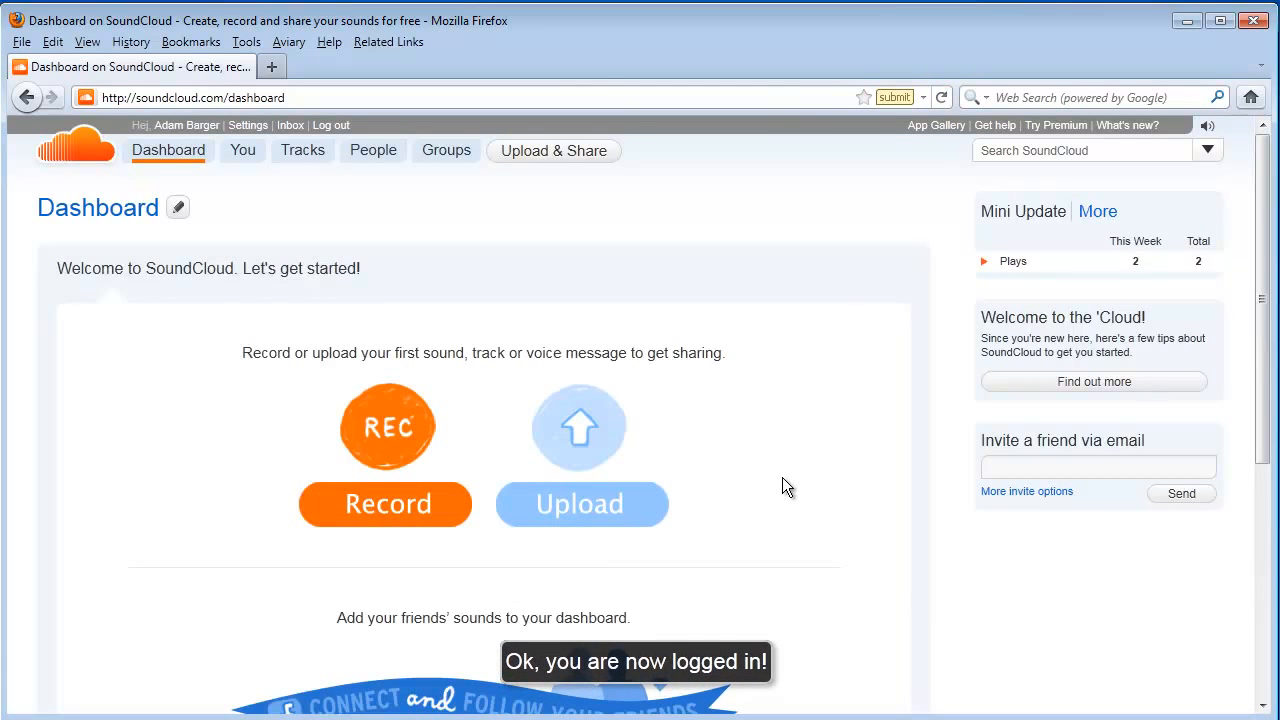
mouse_move(596, 564)
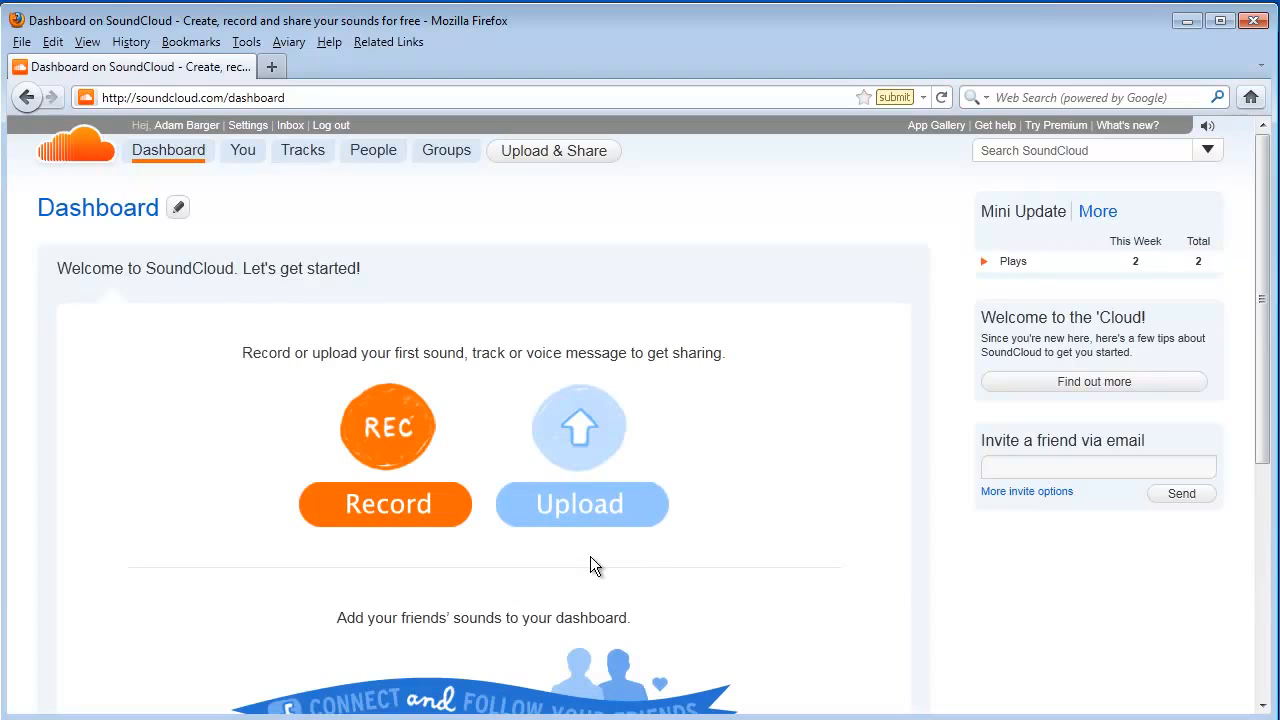
mouse_move(584, 524)
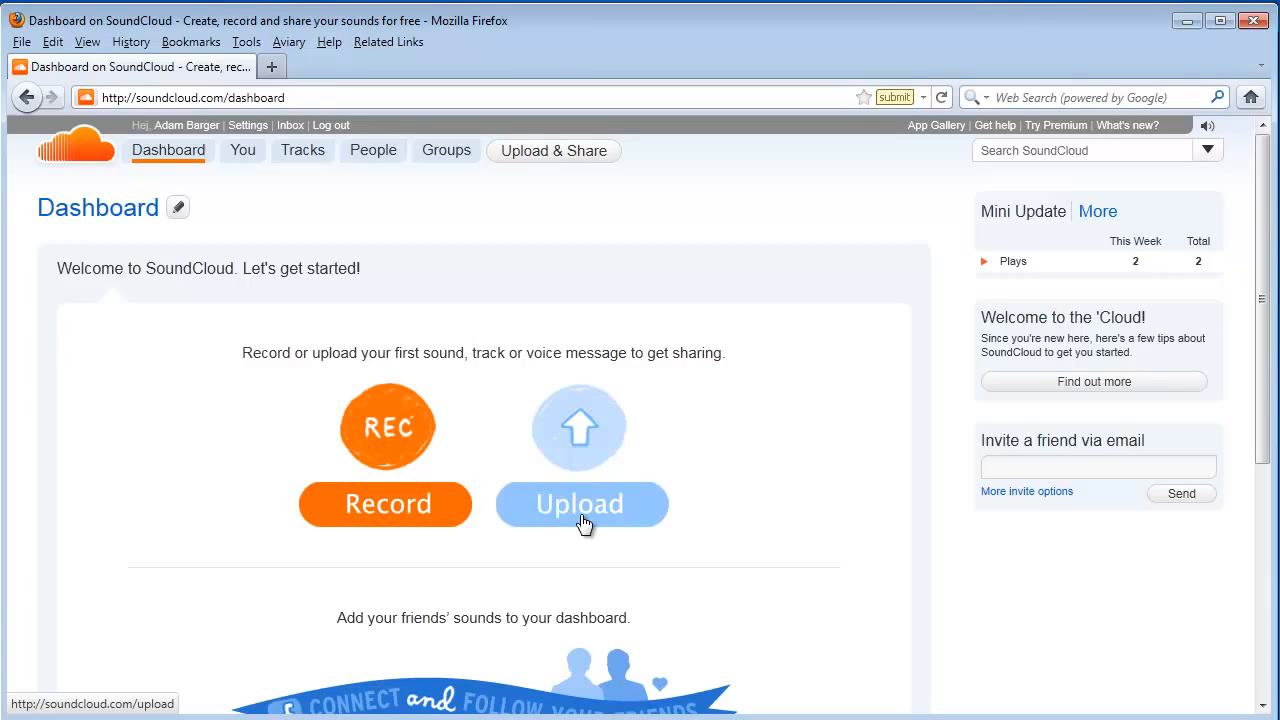
mouse_move(576, 510)
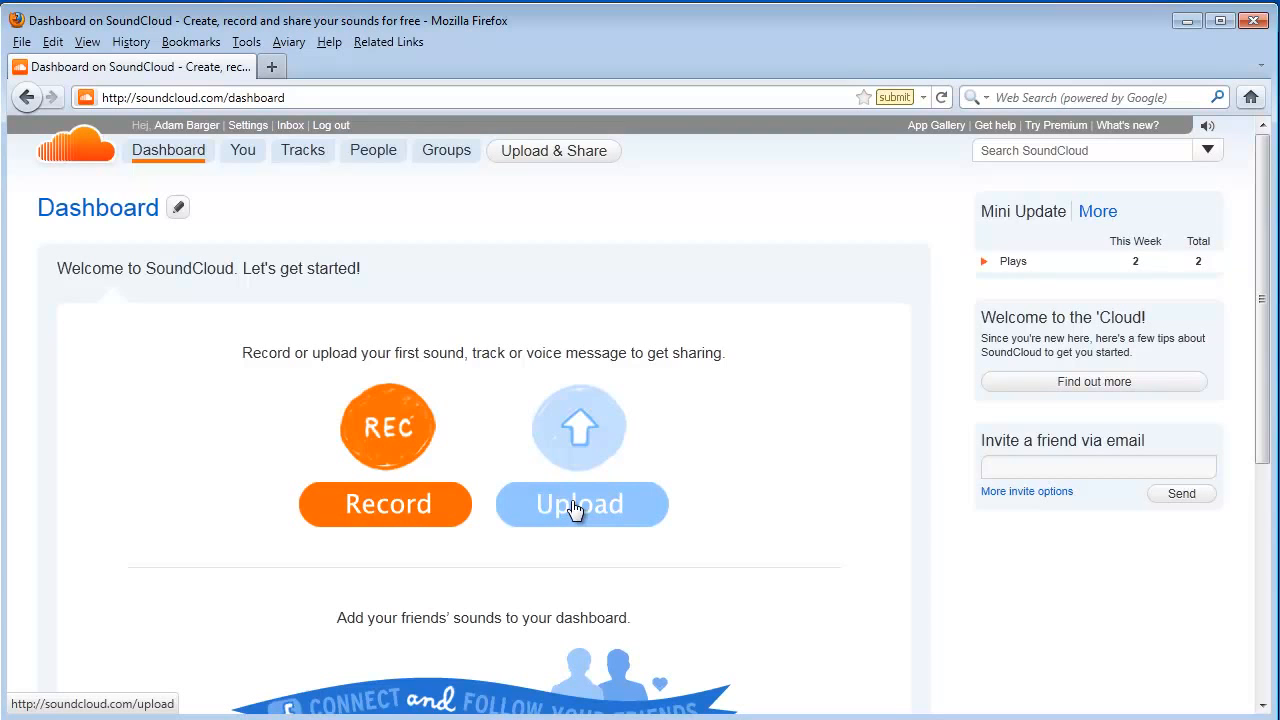
mouse_move(560, 516)
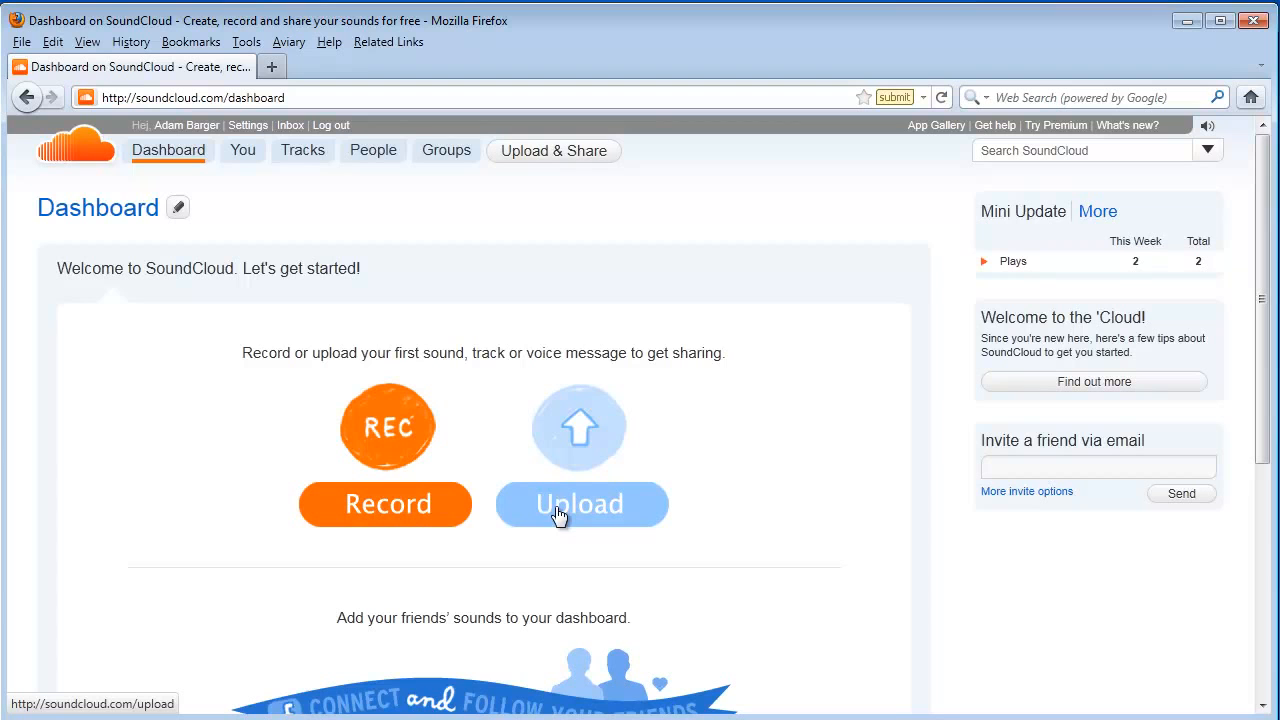
mouse_move(600, 528)
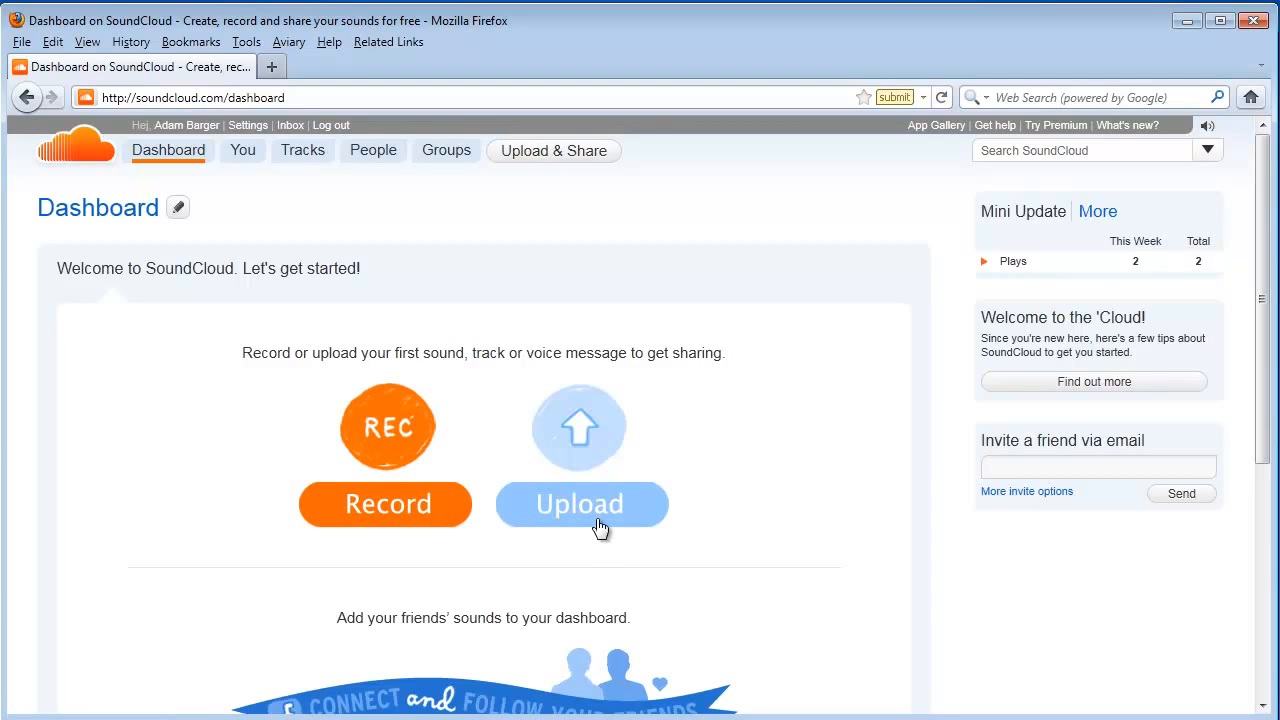
Go to the Upload & Share page from the SoundCloud dashboard
click(582, 504)
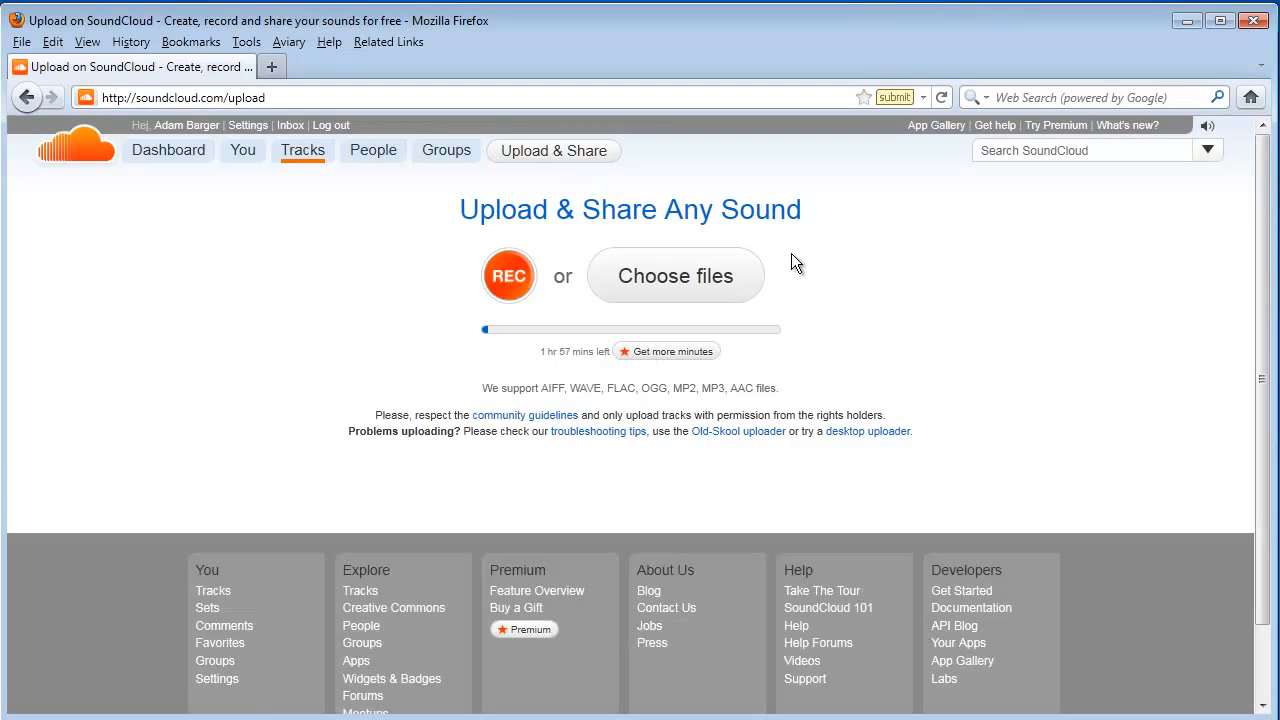
mouse_move(784, 300)
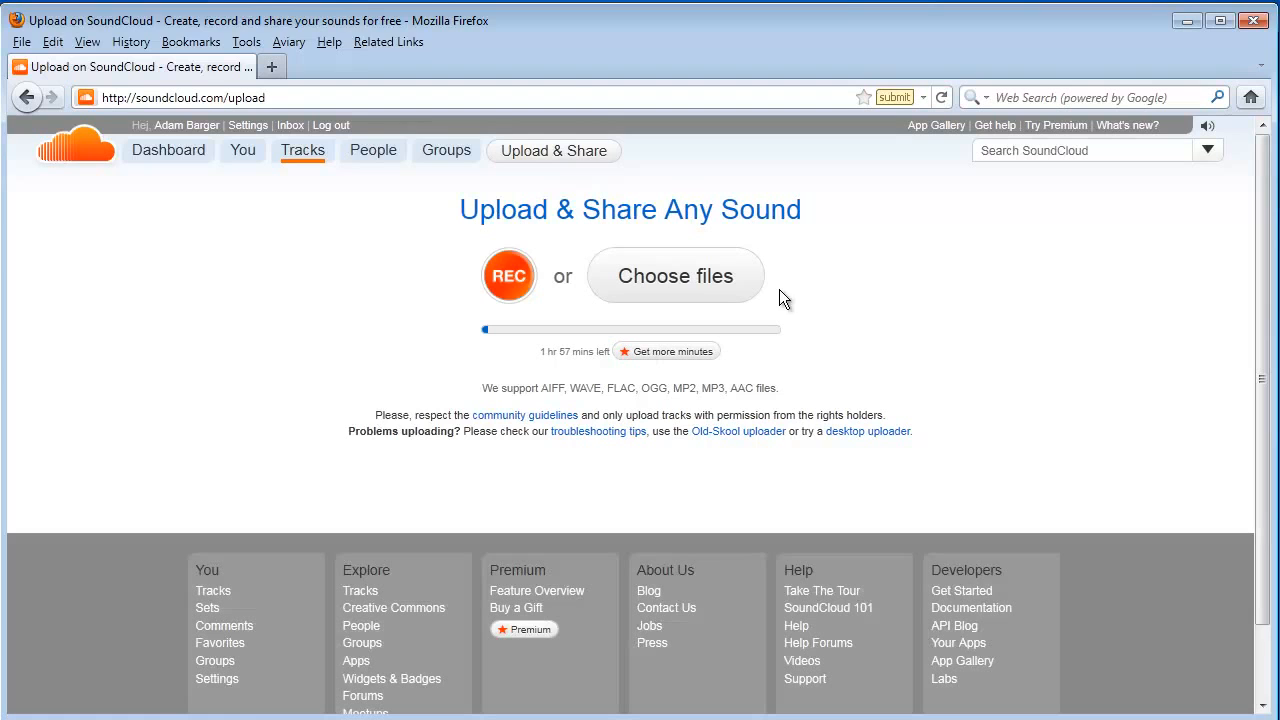
Upload the Beethoven - Fur Elise file from the Music folder
click(676, 276)
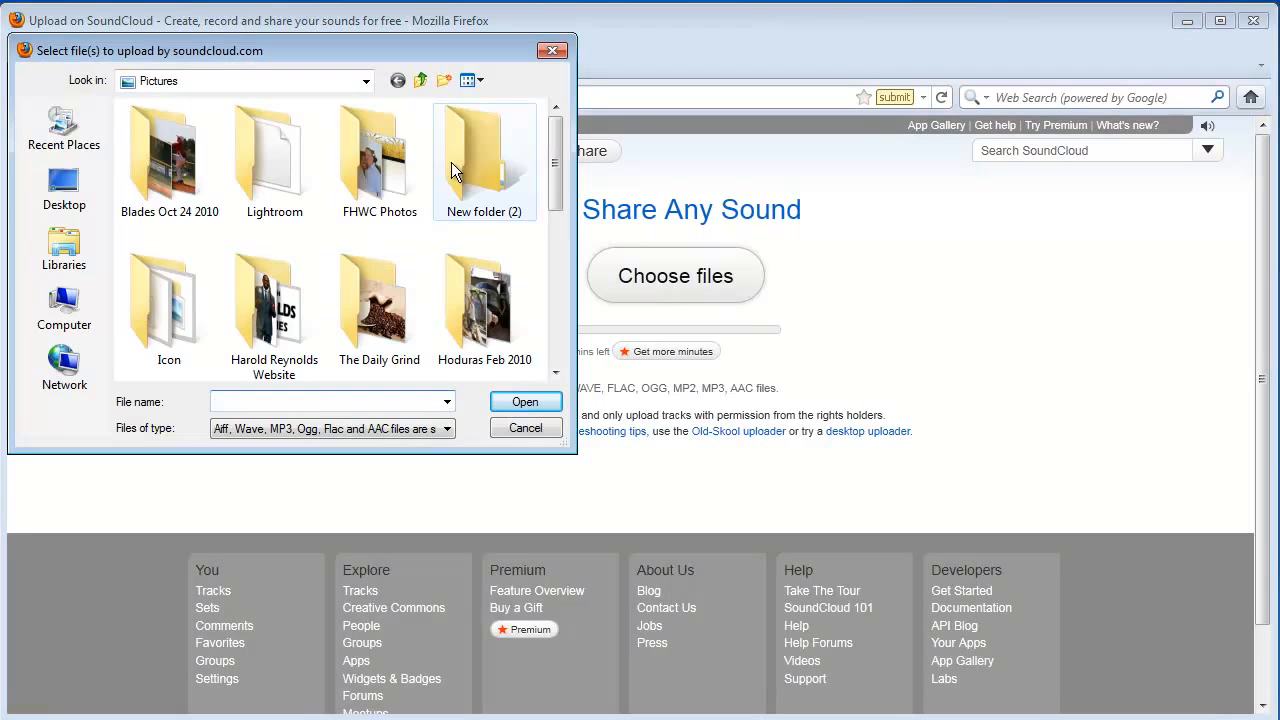
click(64, 248)
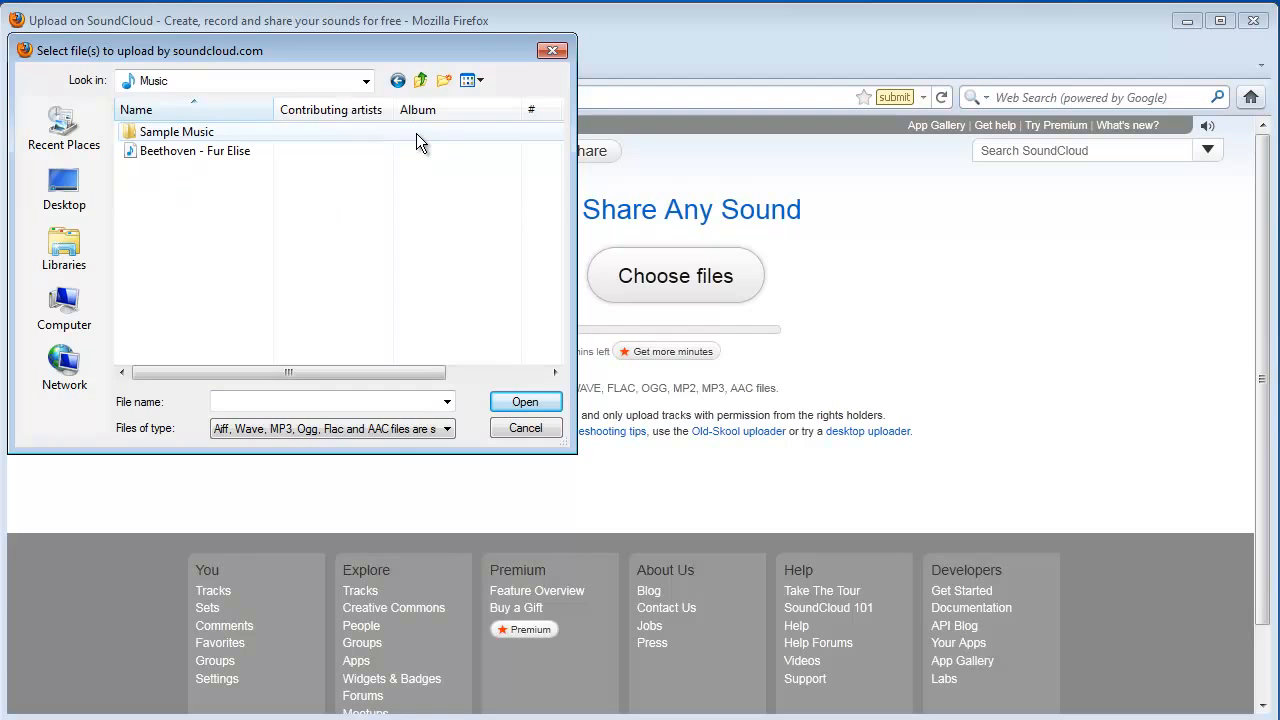
click(524, 400)
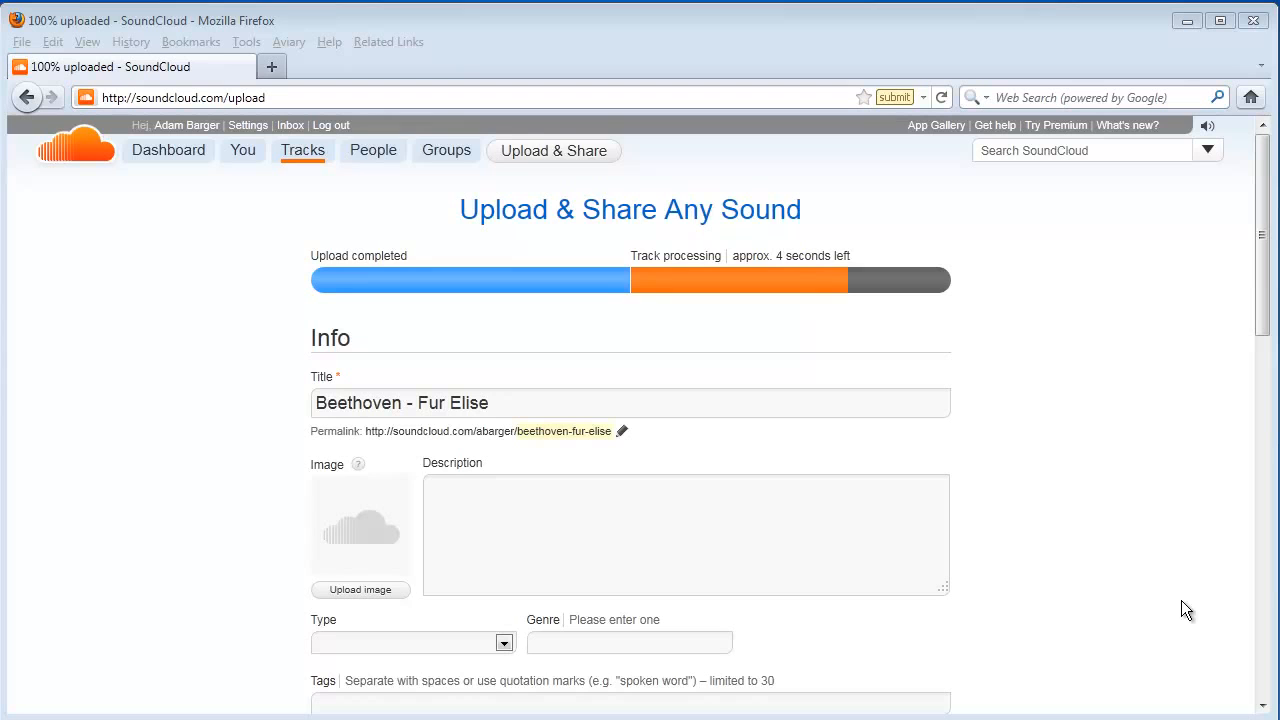
mouse_move(1146, 628)
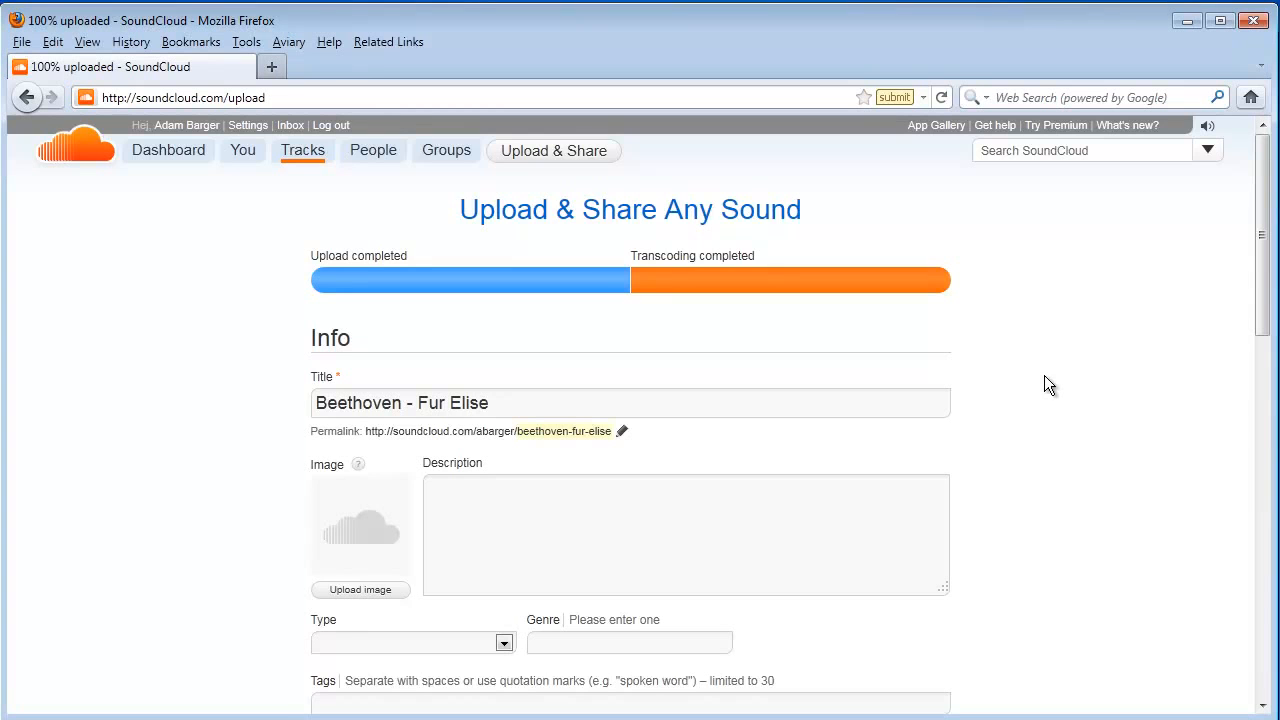
Save the upload with the My new sounds note and Facebook sharing left as is
scroll(down, 3)
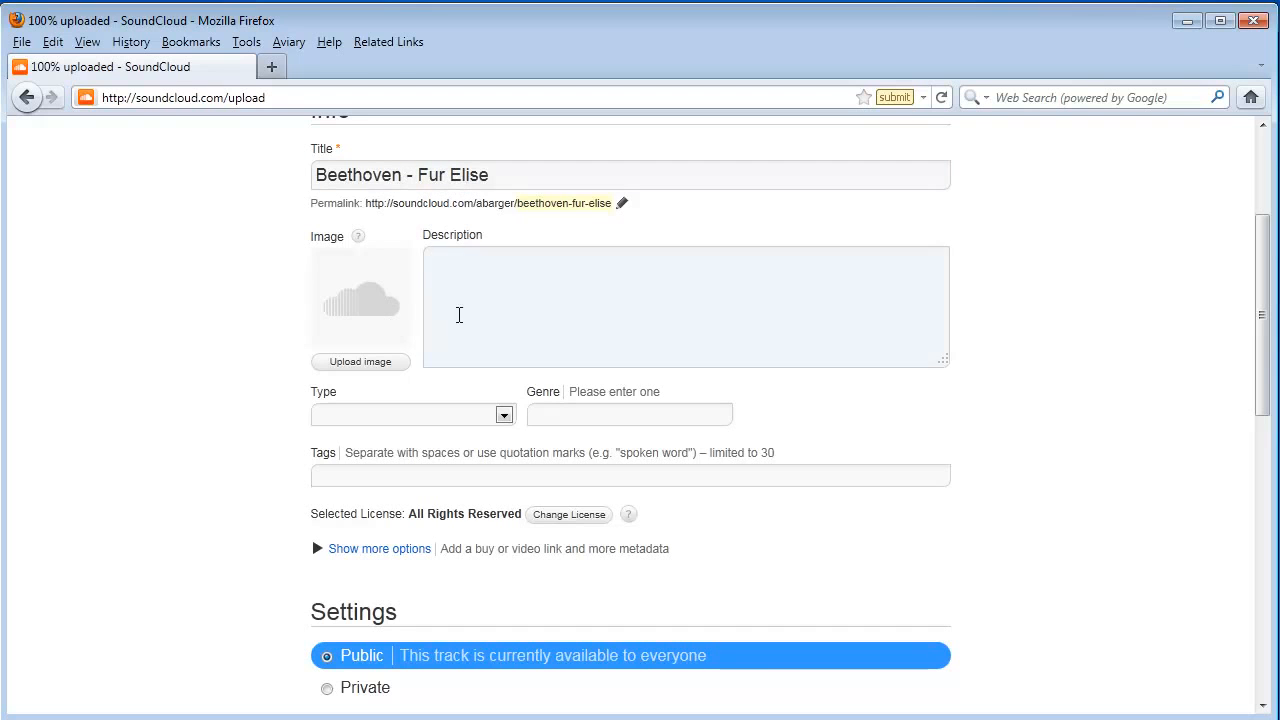
mouse_move(358, 318)
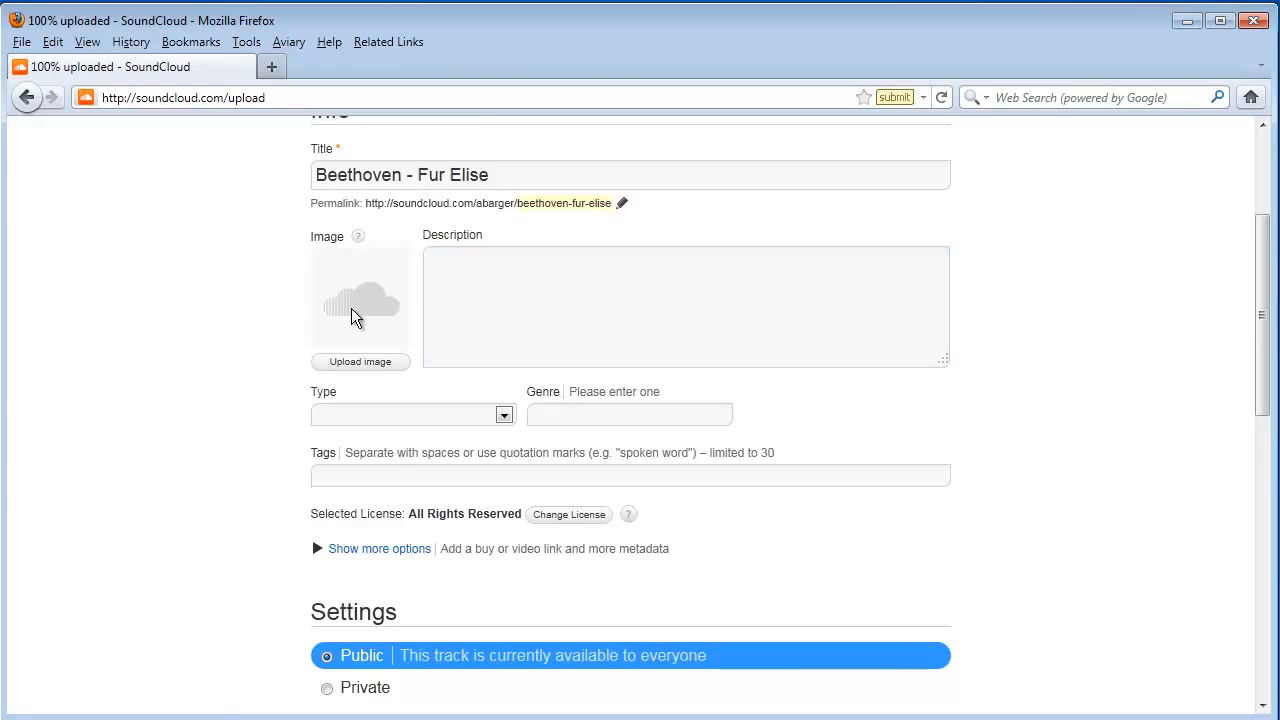
scroll(down, 3)
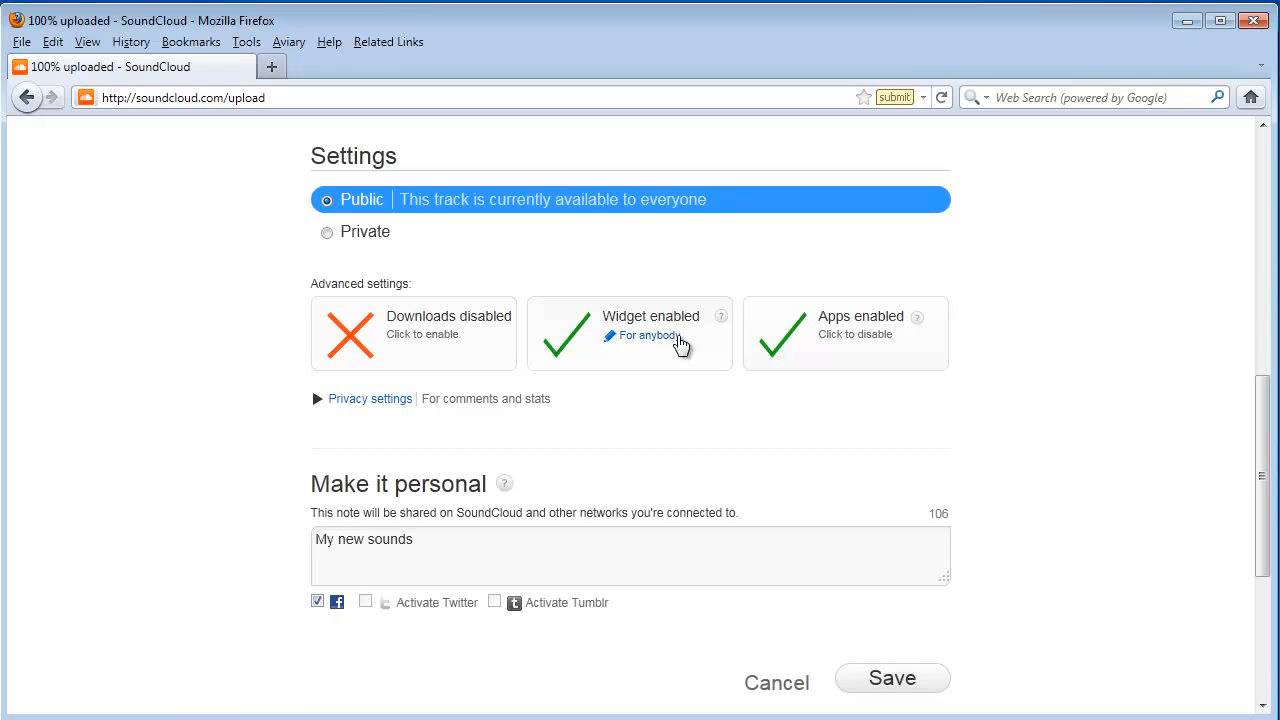
mouse_move(648, 308)
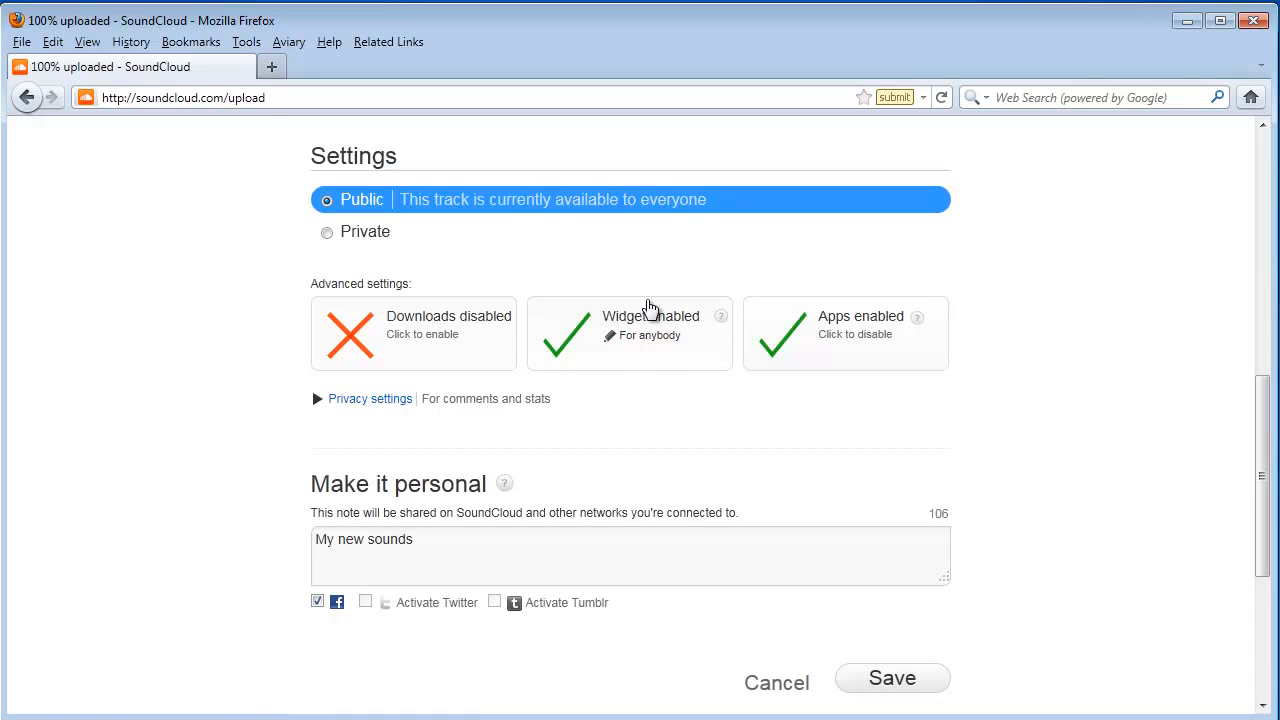
scroll(down, 3)
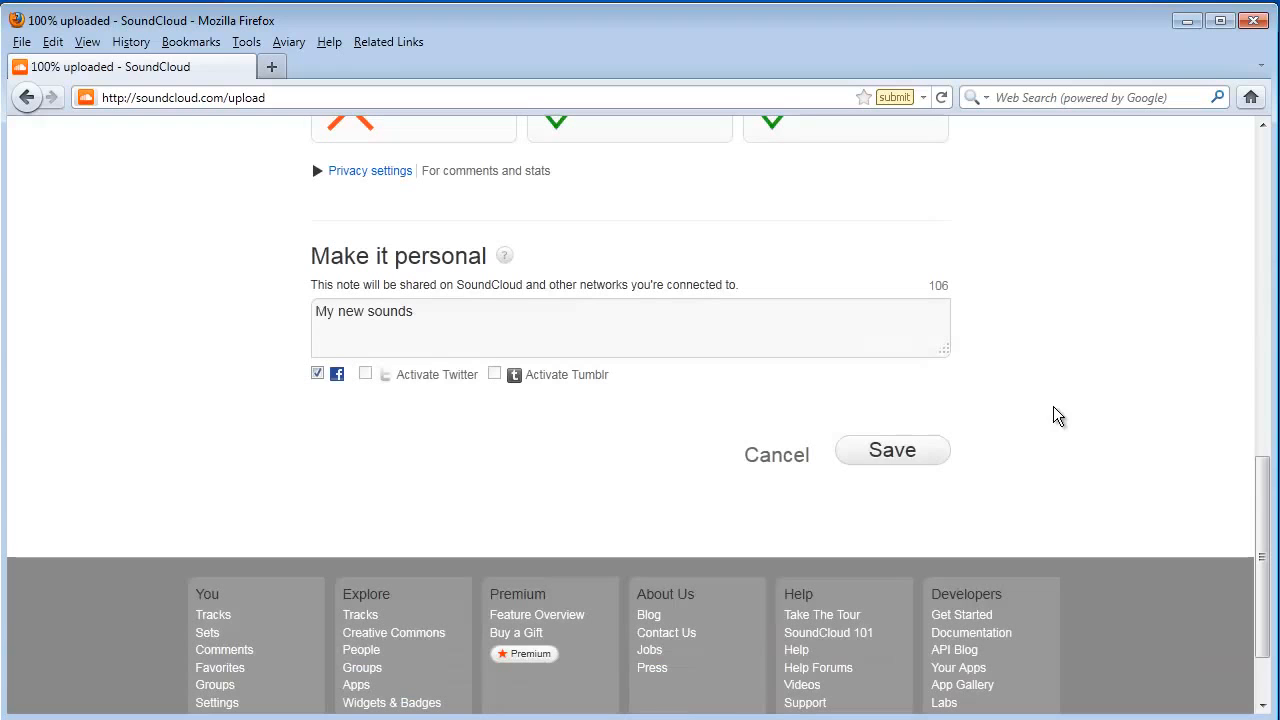
click(892, 450)
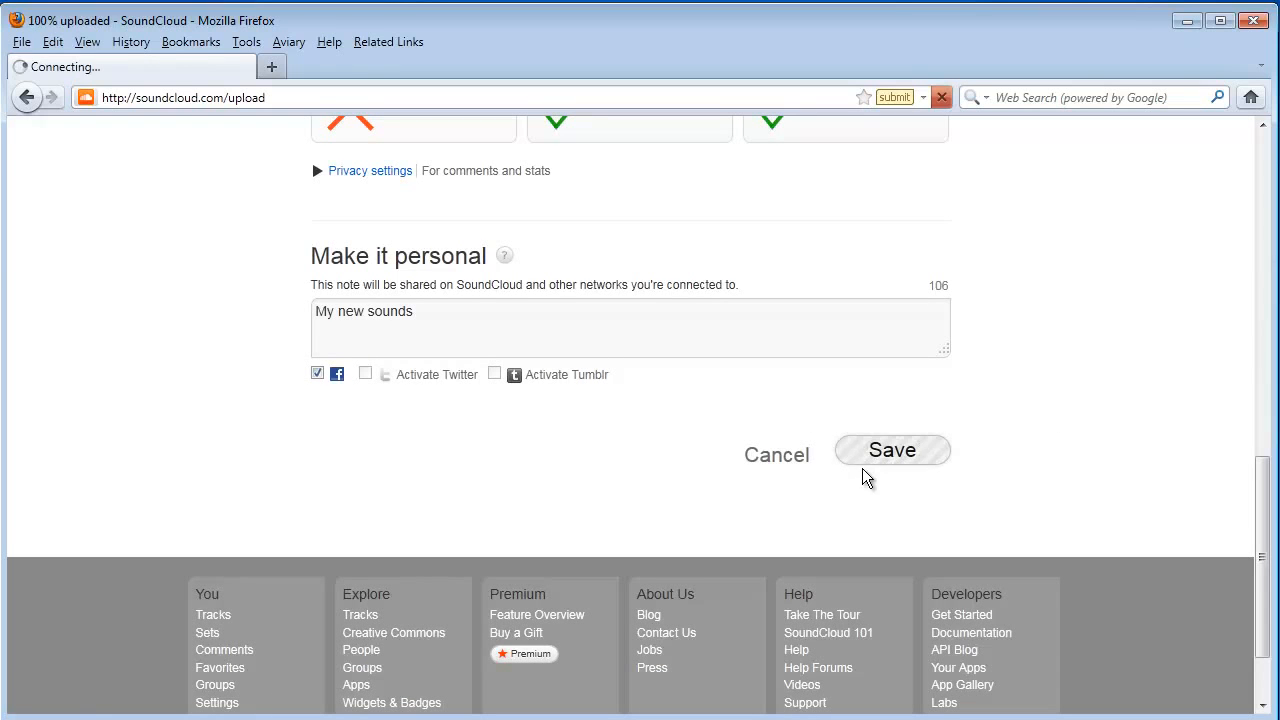
Finish saving and show the track's sharing options with its embed code
click(892, 448)
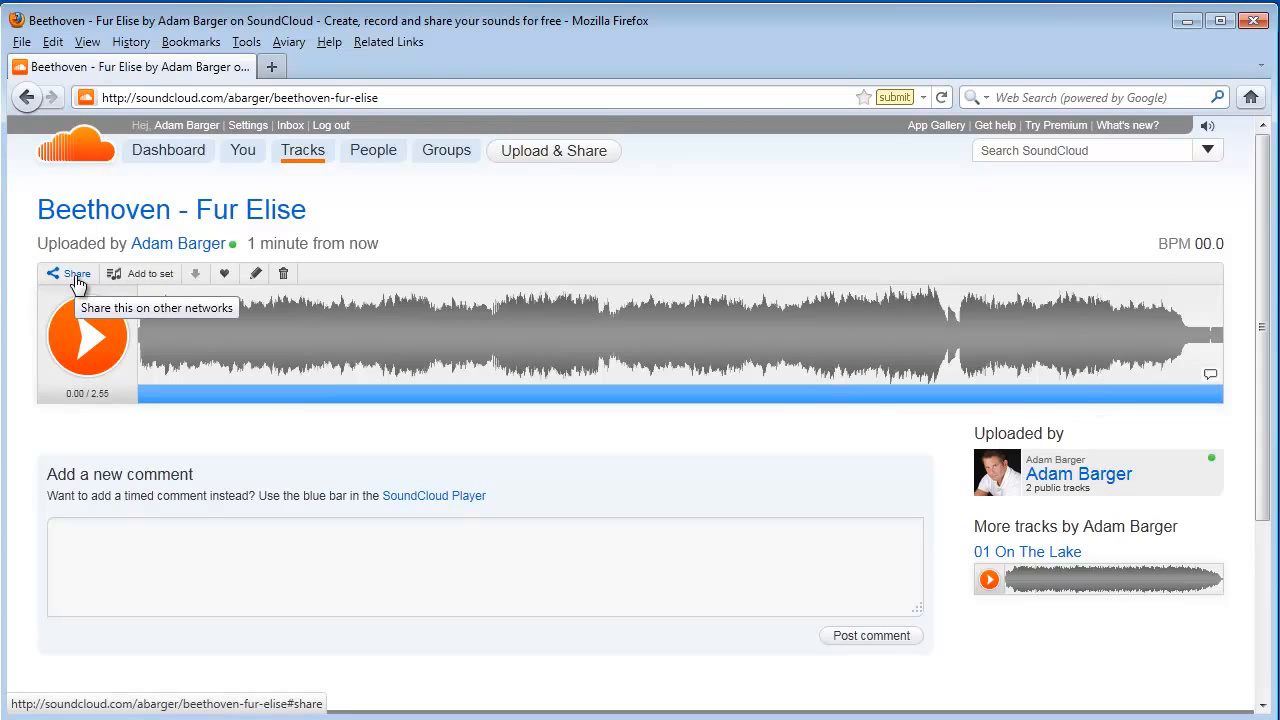
click(76, 272)
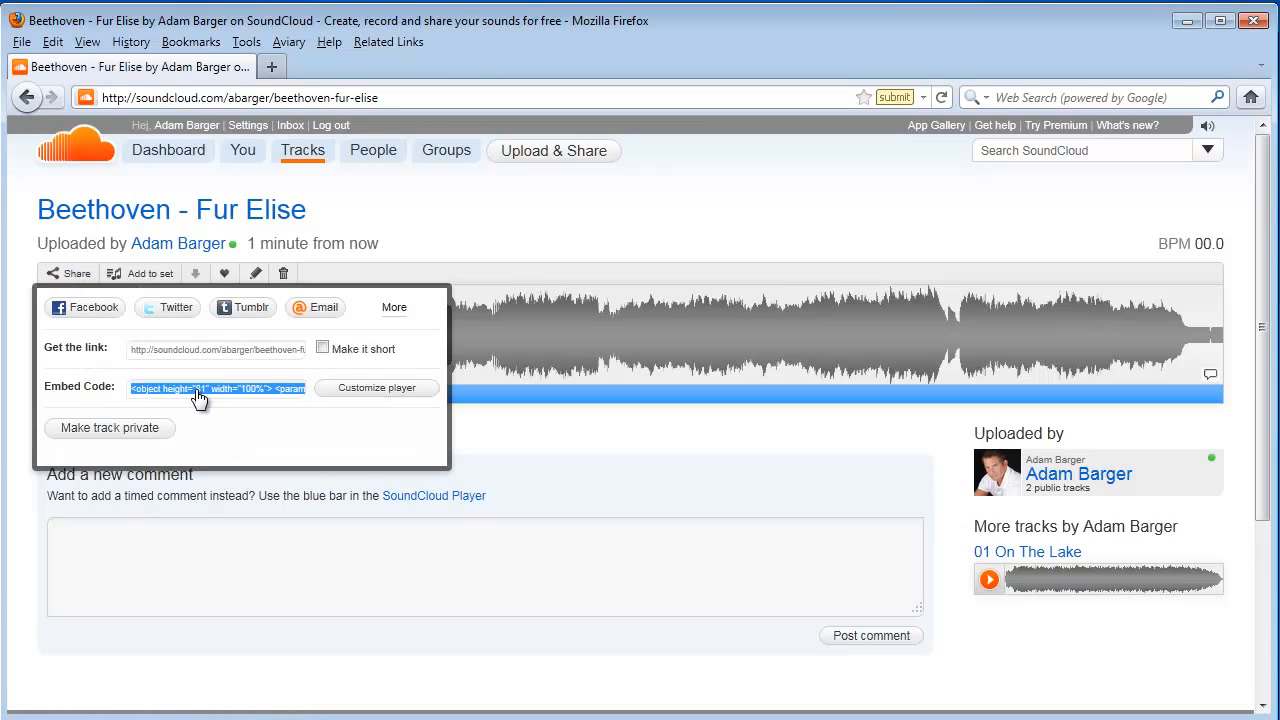
mouse_move(240, 510)
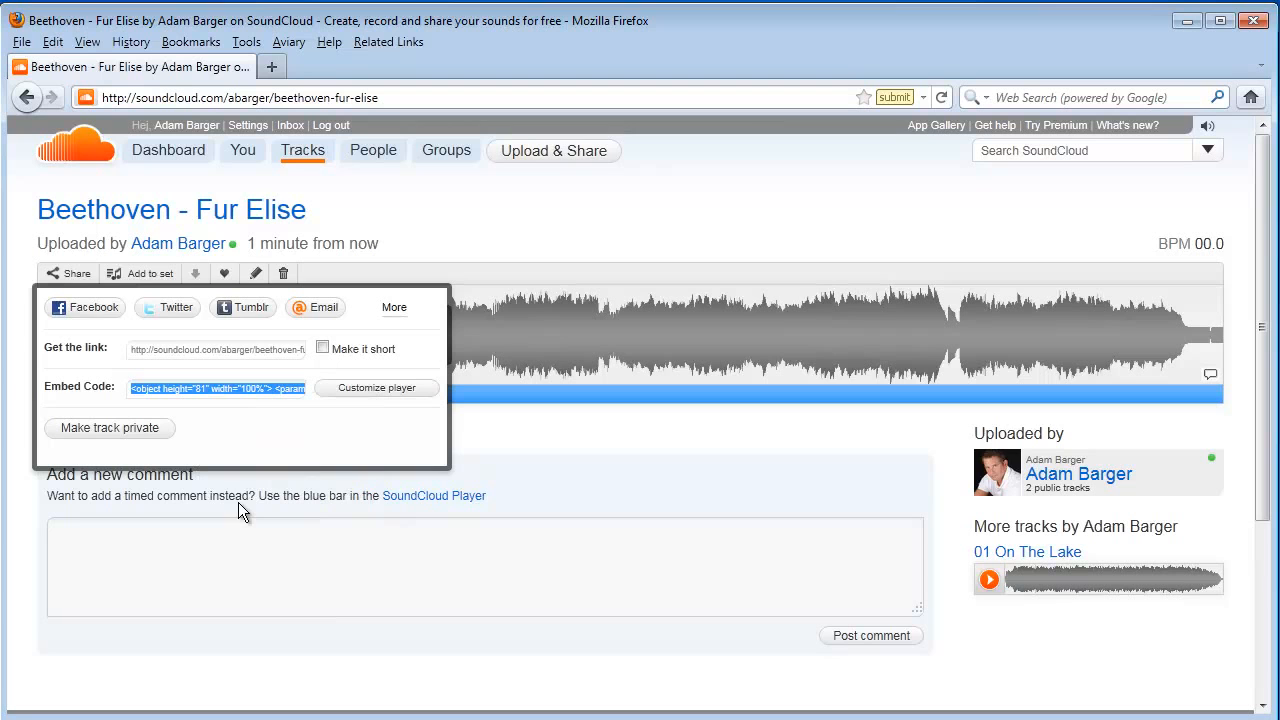
mouse_move(272, 66)
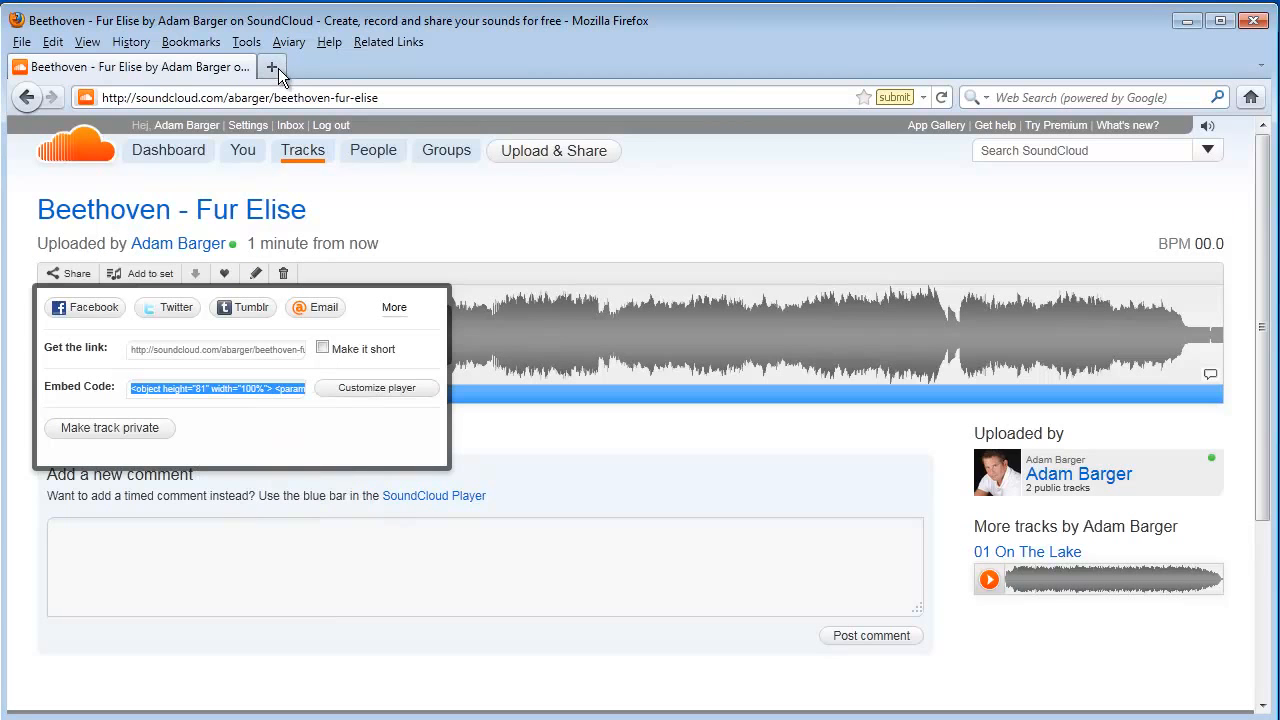
Bring up webstarts.com in a new browser tab beside the SoundCloud tab
click(270, 68)
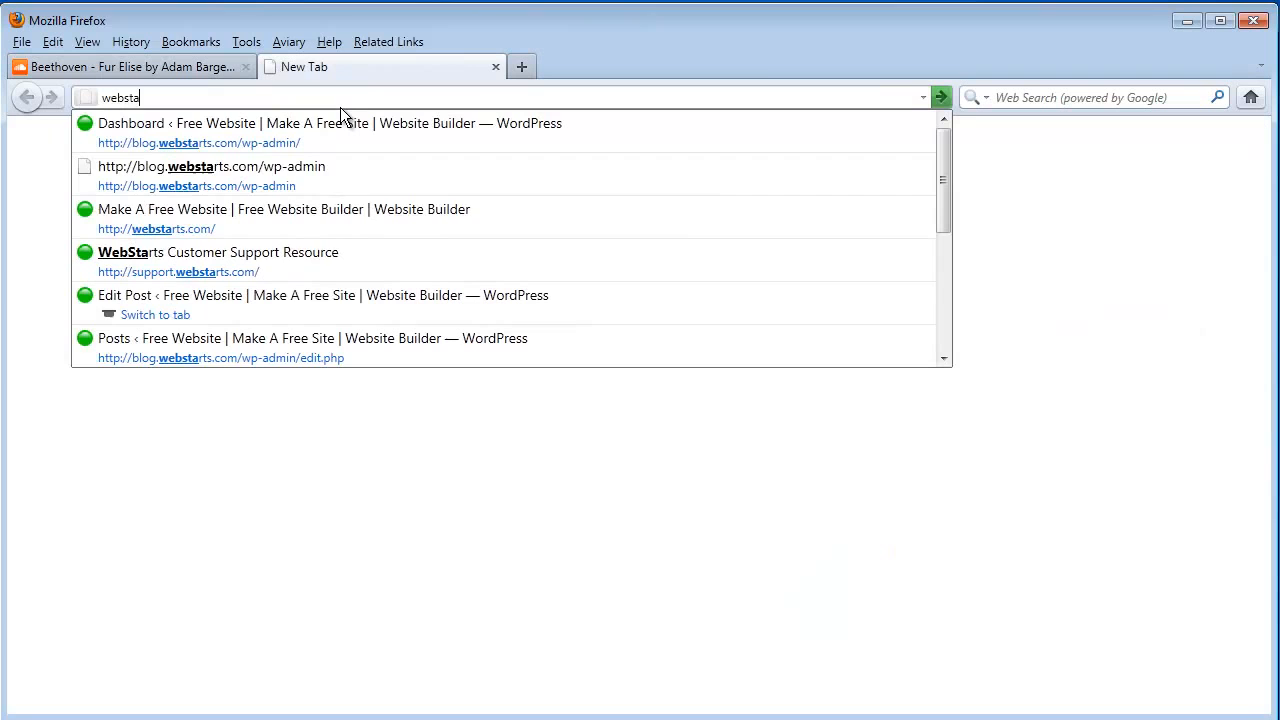
click(284, 210)
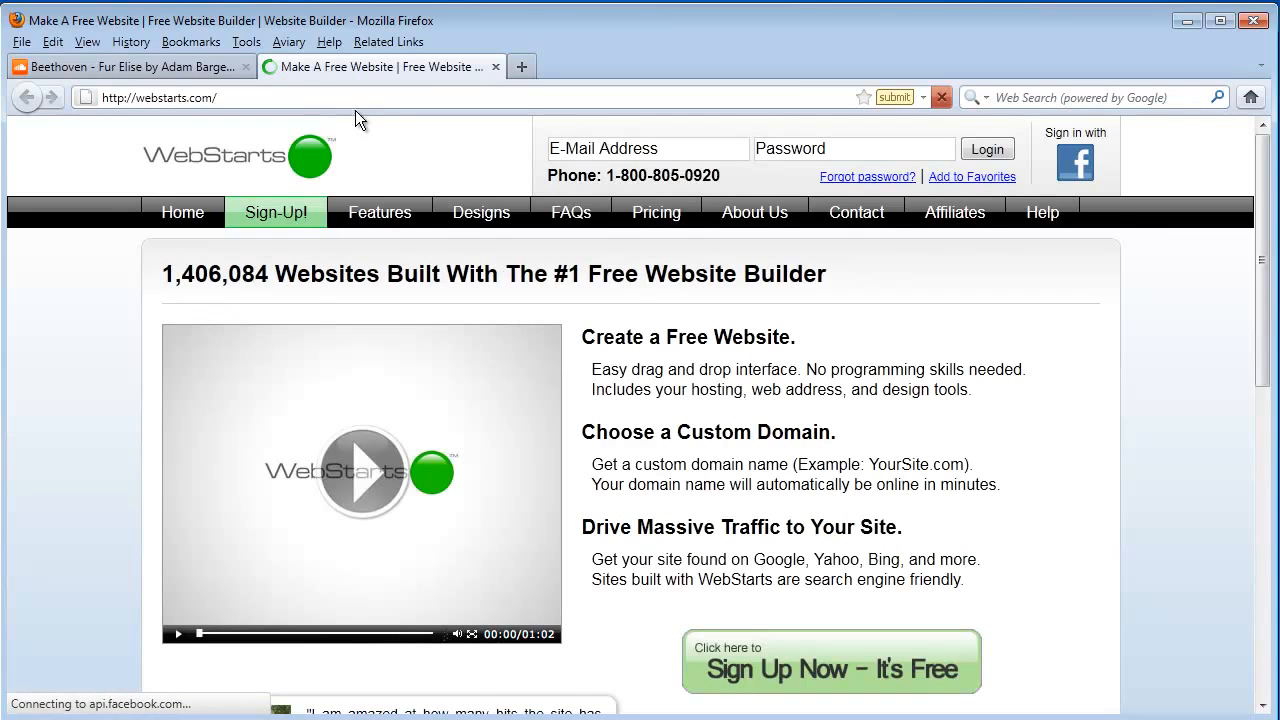
mouse_move(866, 176)
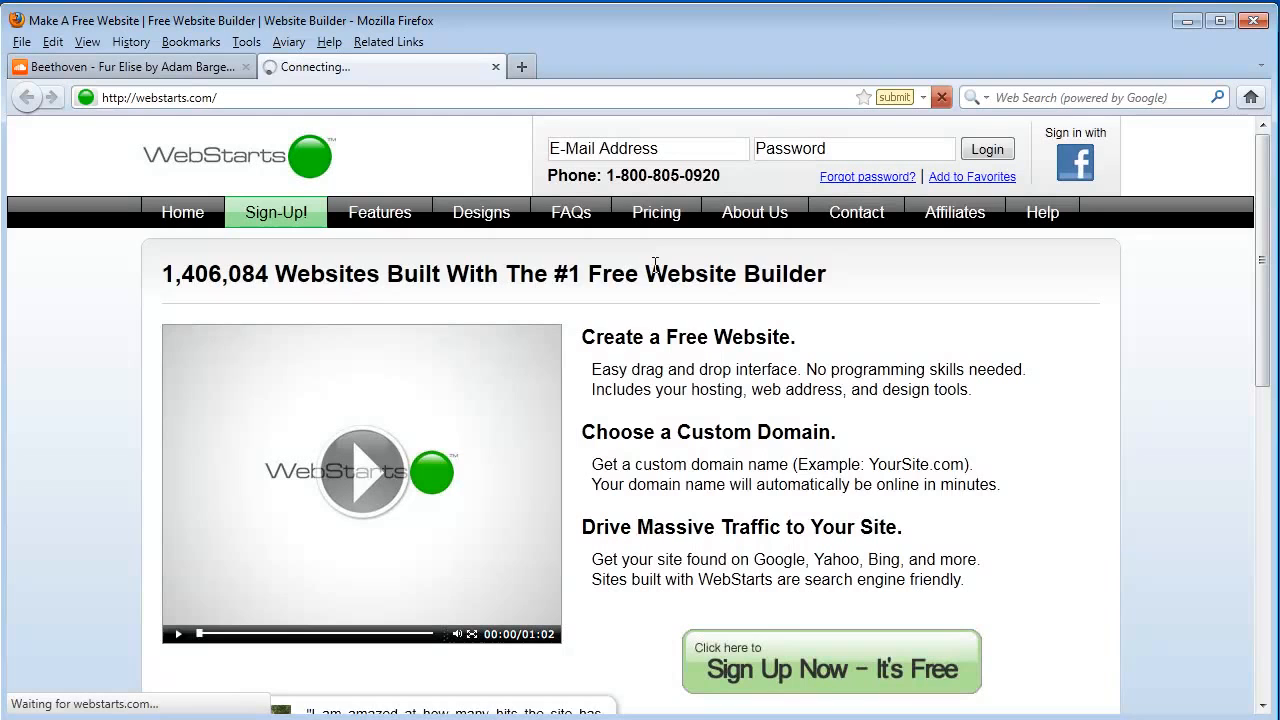
mouse_move(578, 400)
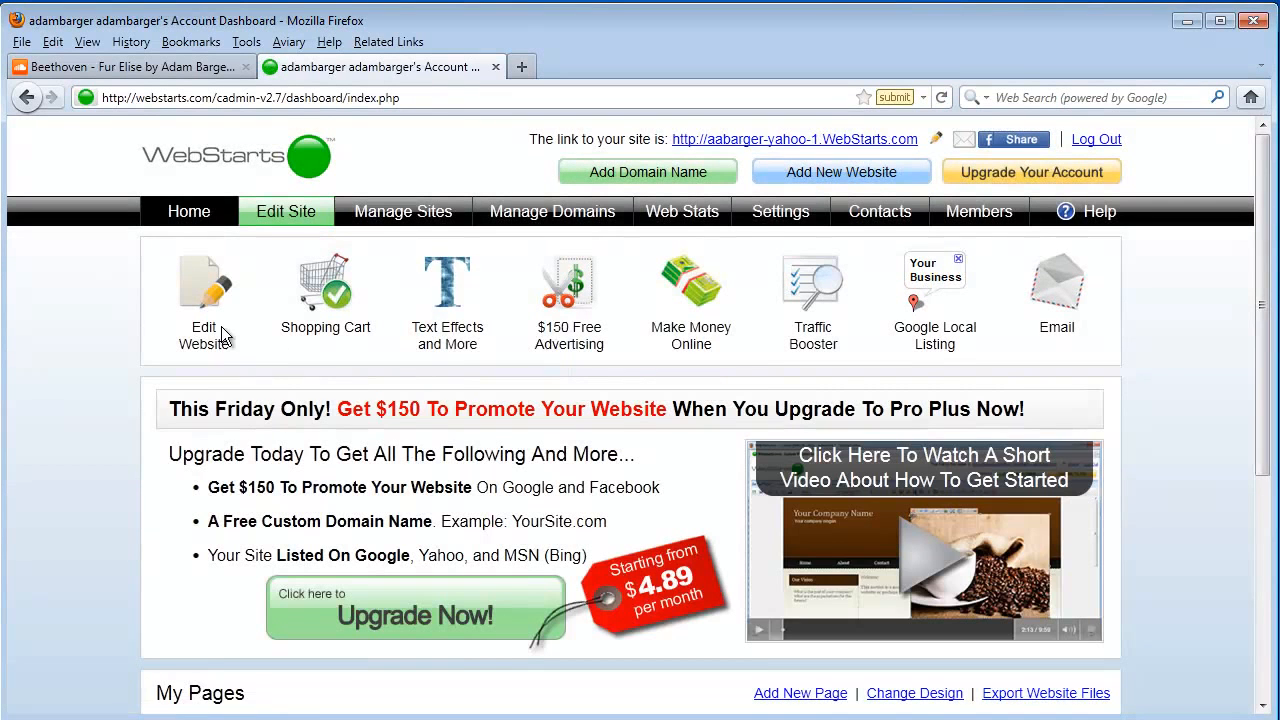
Edit the website and paste the SoundCloud embed code as HTML into the homepage banner
click(204, 290)
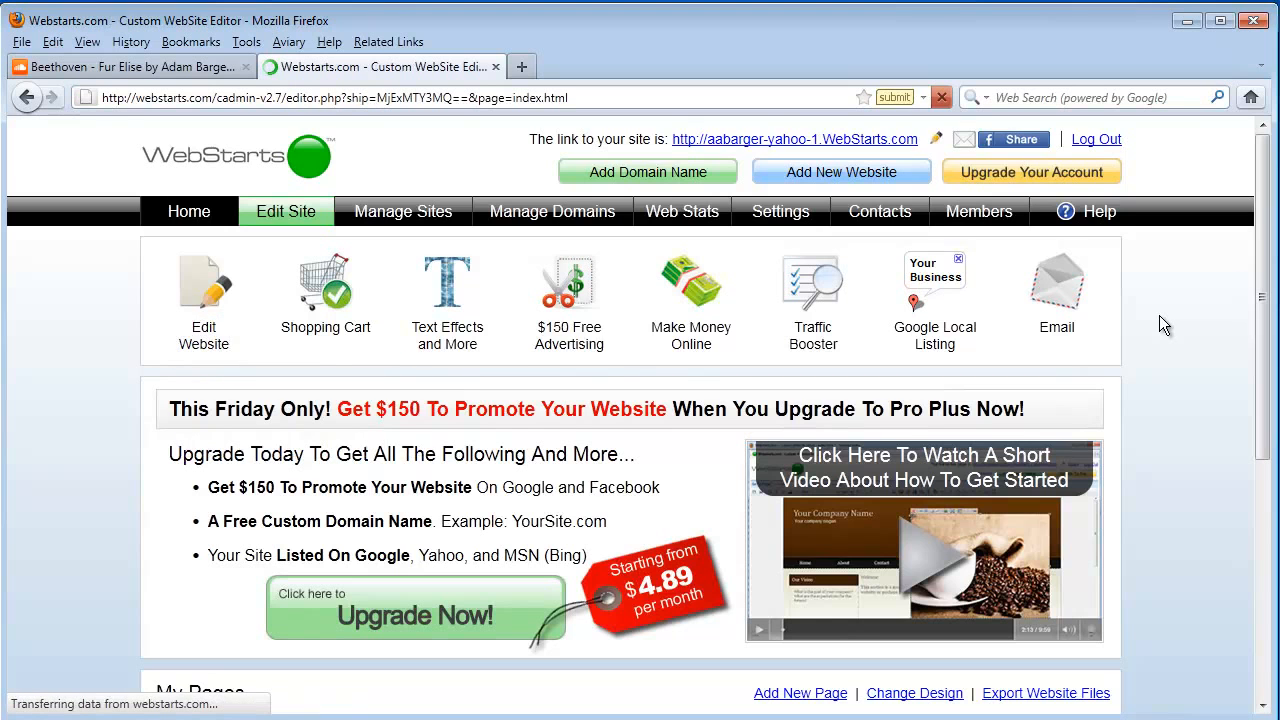
click(204, 290)
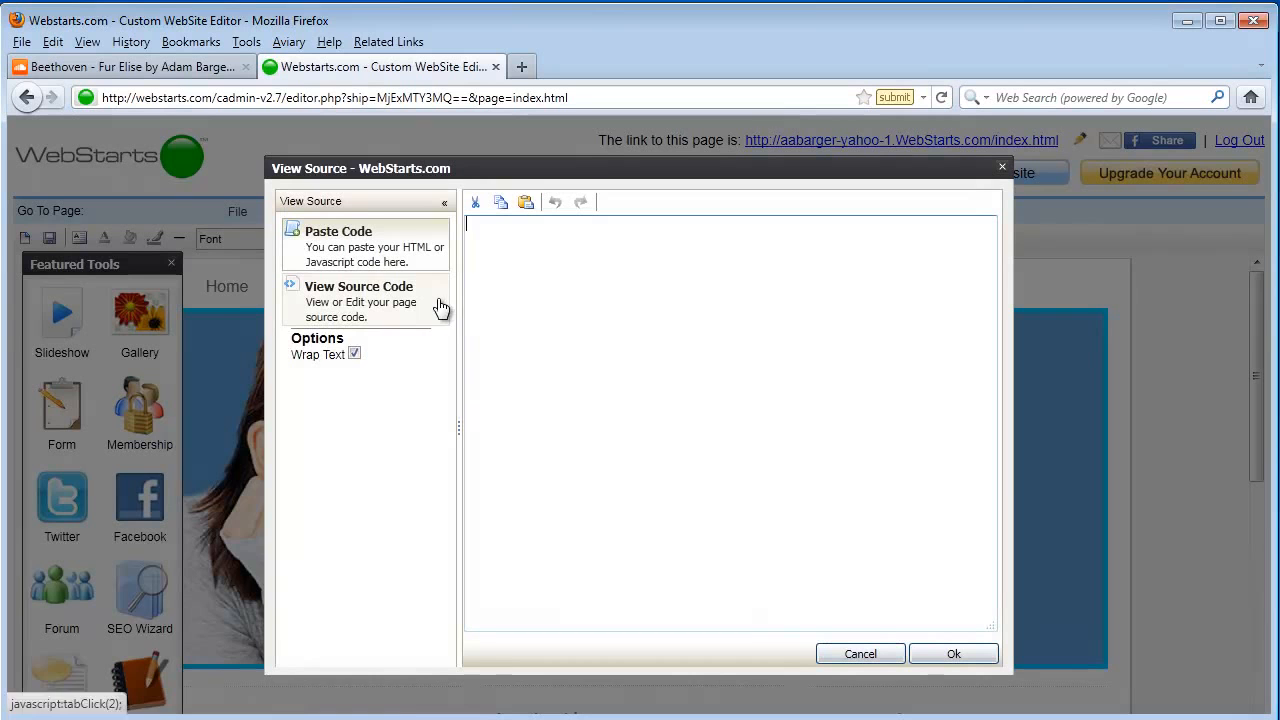
click(358, 300)
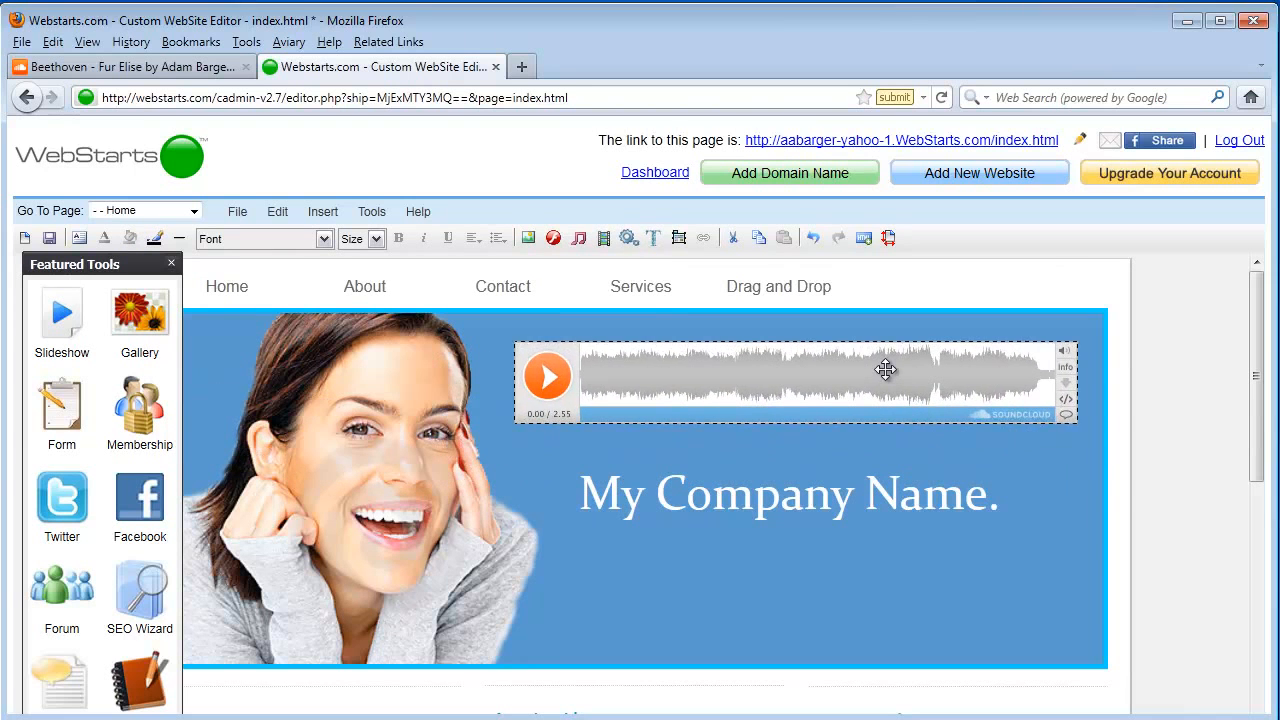
Save the homepage with the embedded player and dismiss the congratulations notice
click(884, 370)
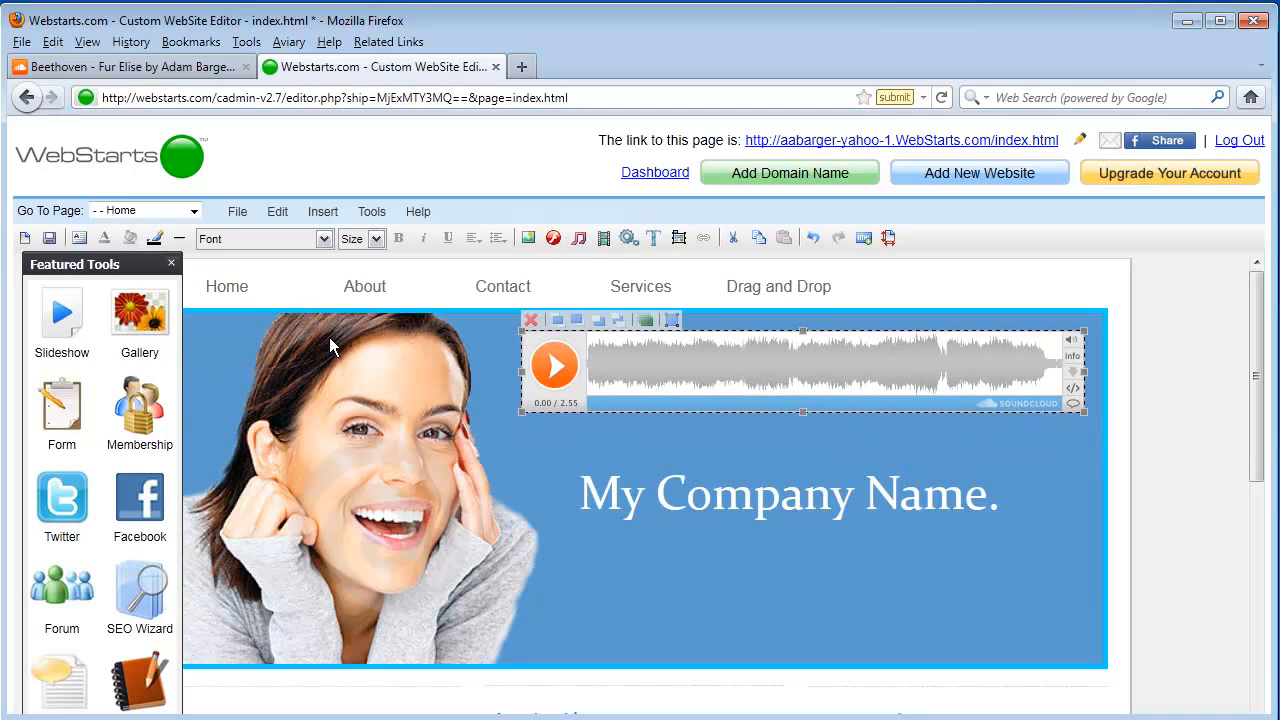
click(50, 238)
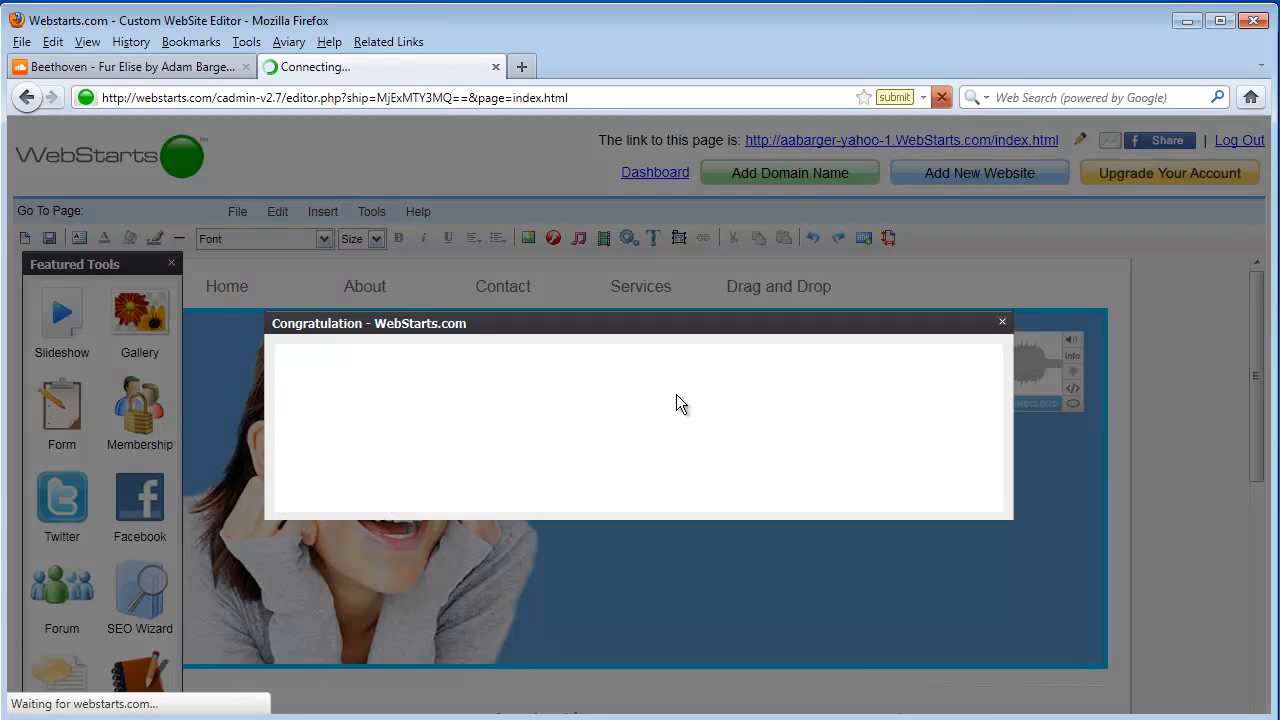
click(1000, 322)
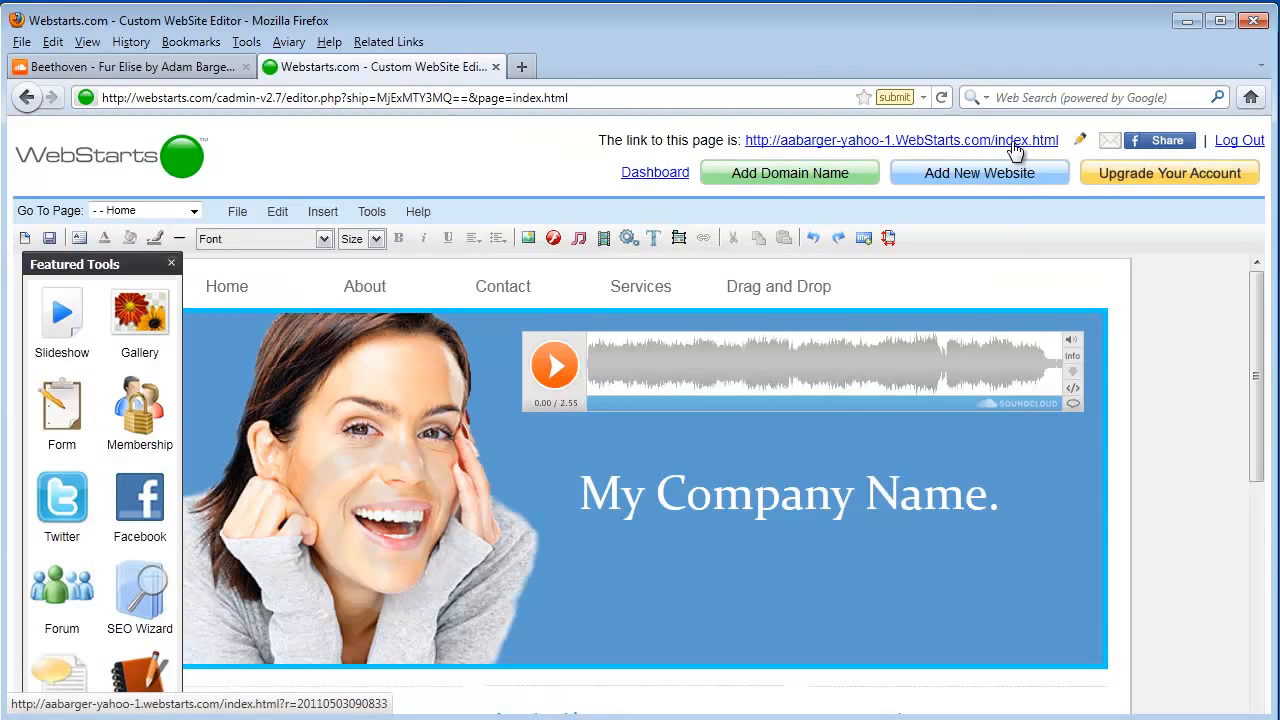
View the live homepage, play Für Elise in the embedded player, then pause it
click(900, 140)
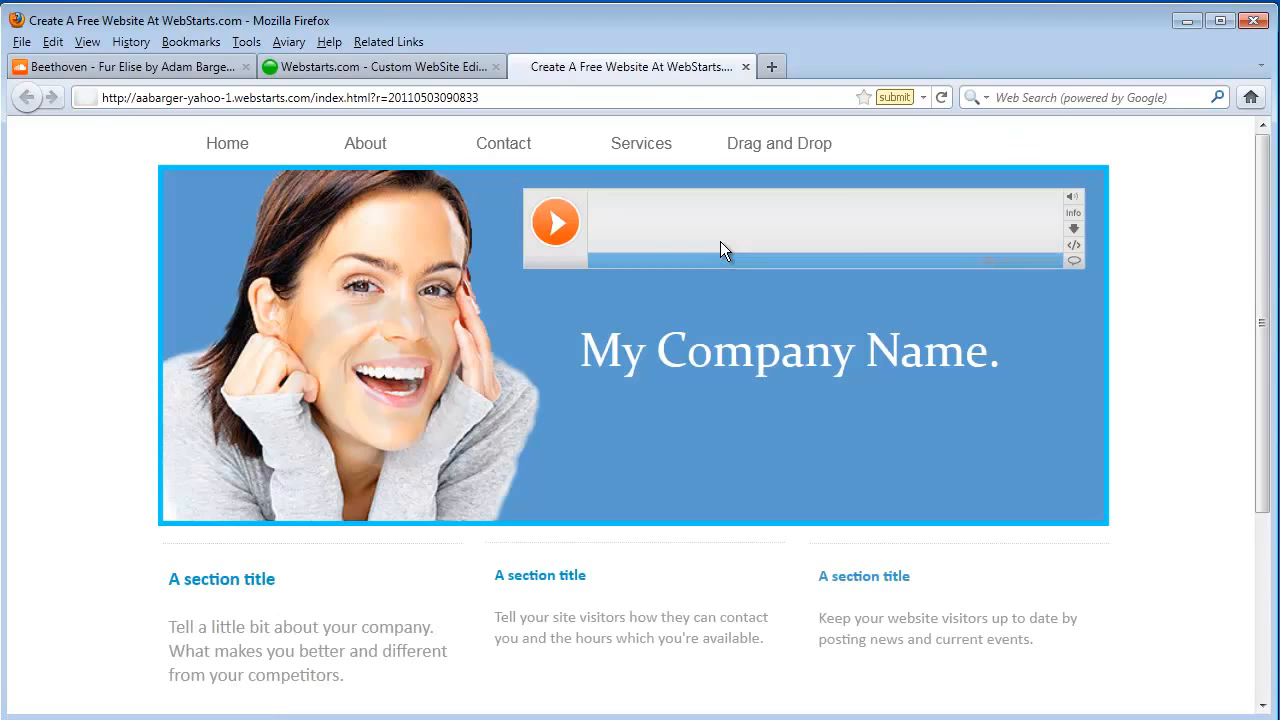
click(556, 220)
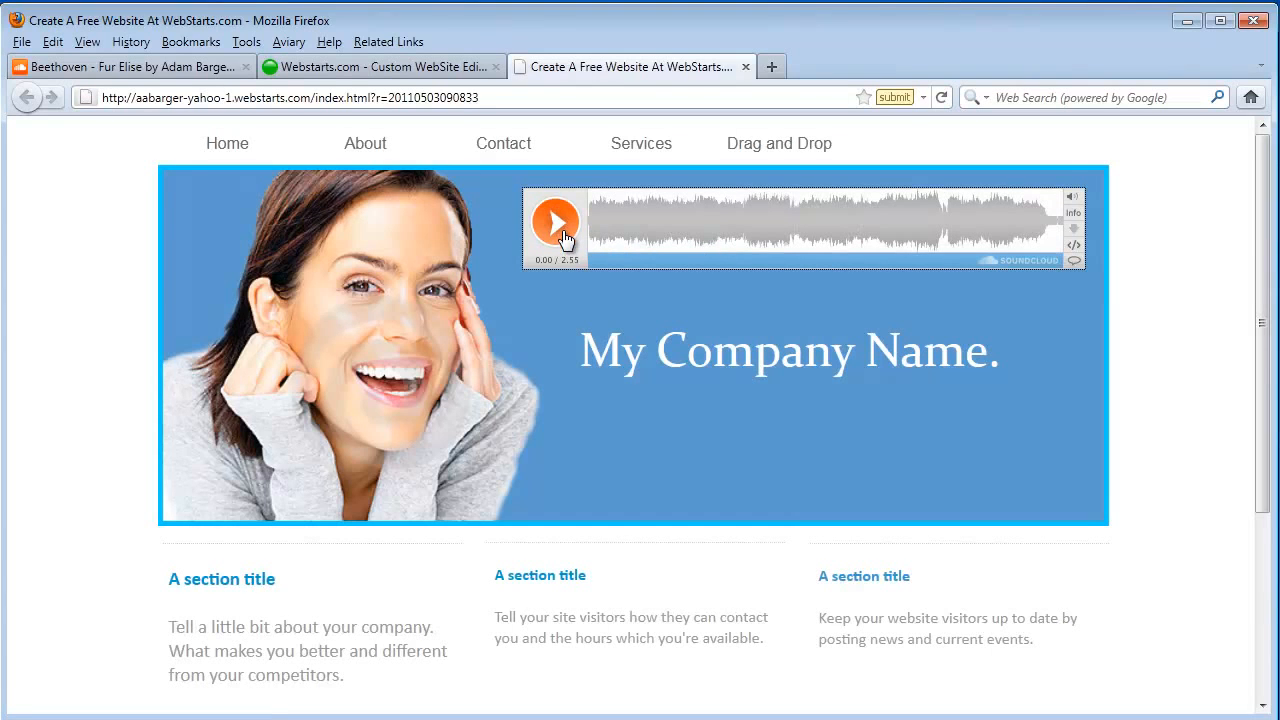
click(556, 222)
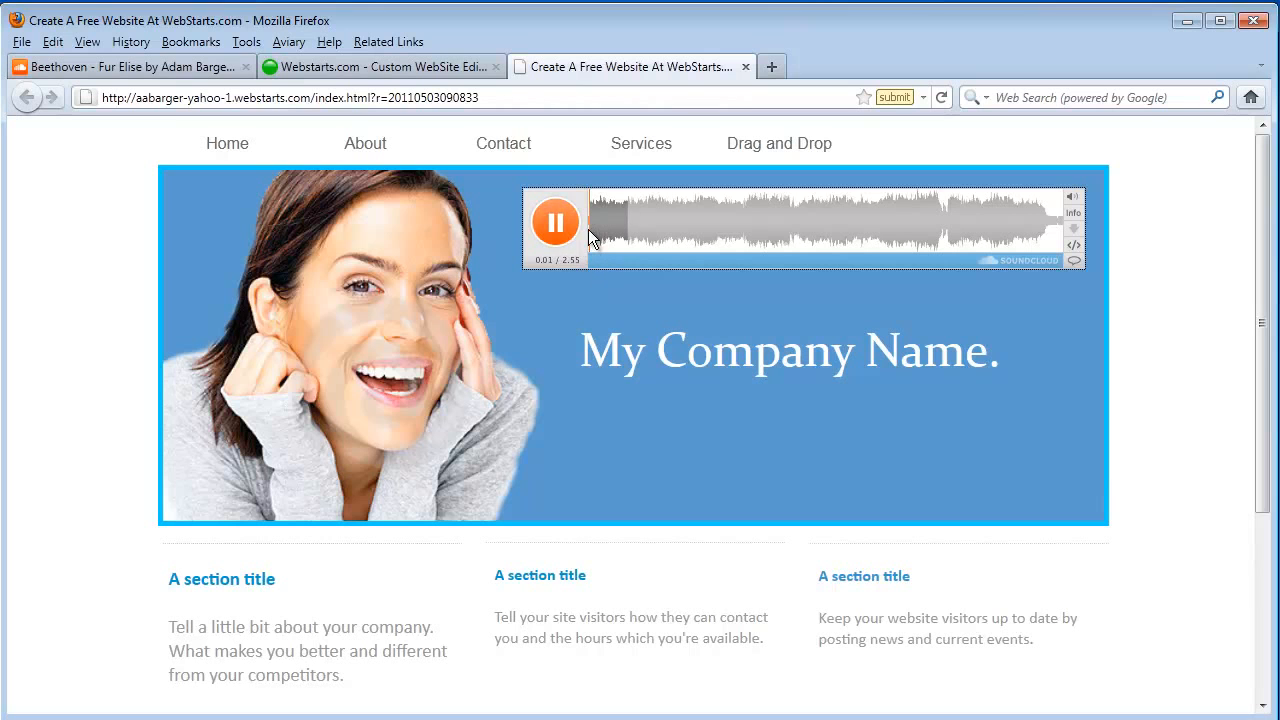
click(556, 220)
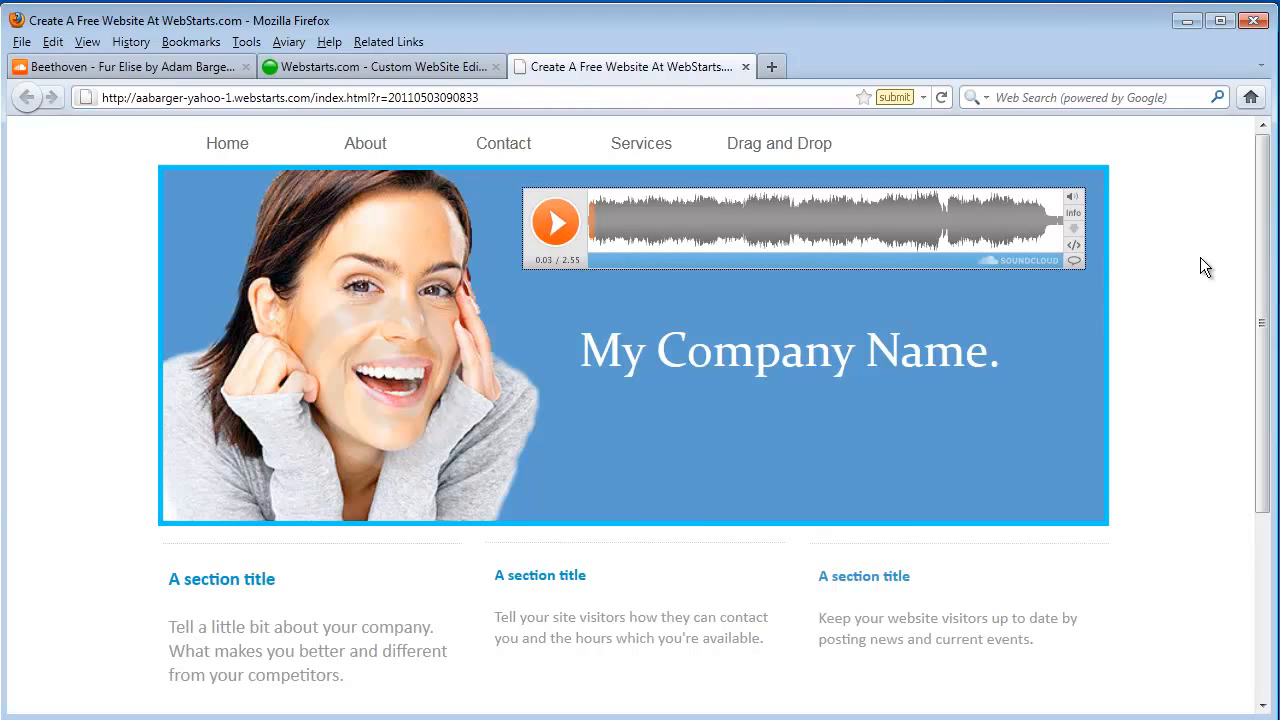
mouse_move(1188, 262)
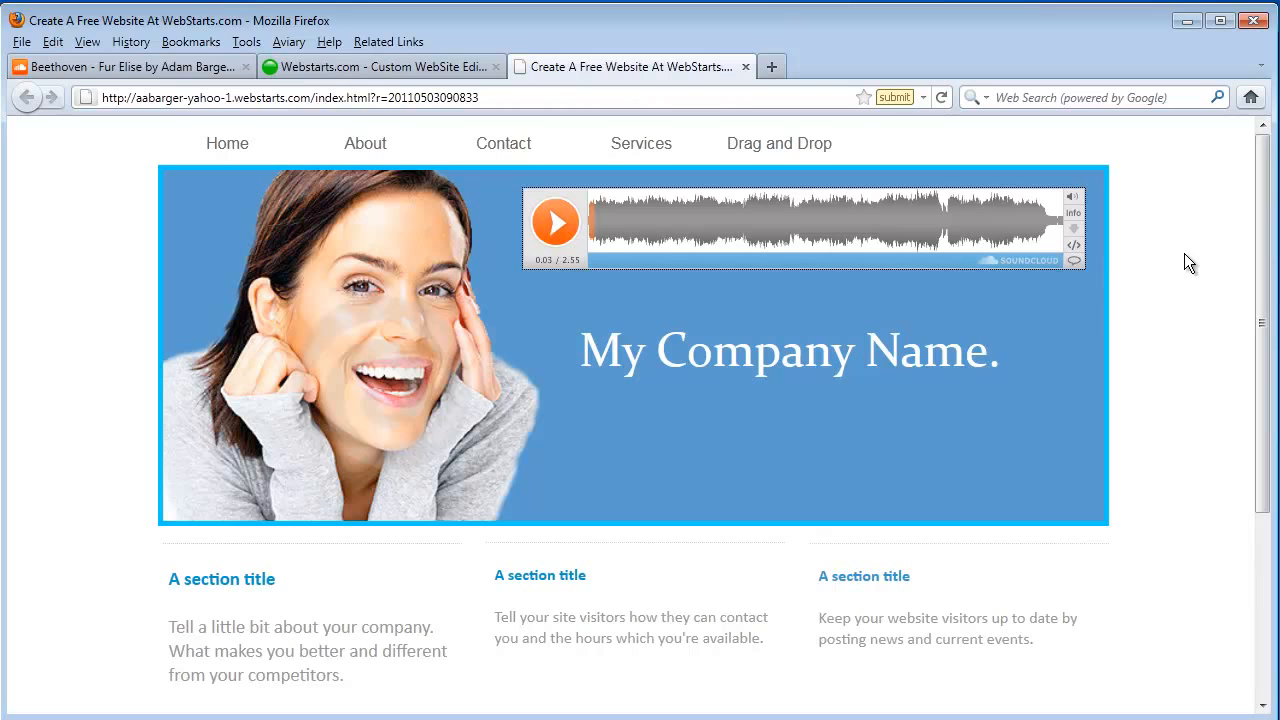
mouse_move(1188, 508)
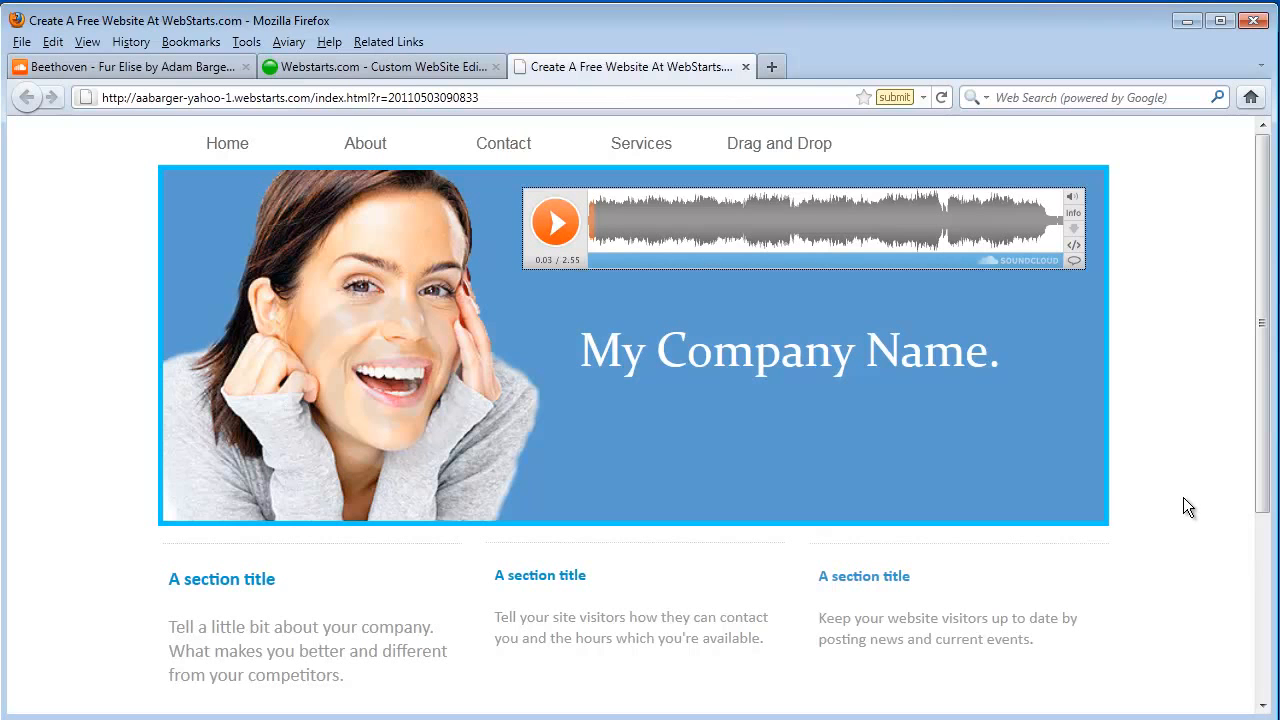
mouse_move(1178, 476)
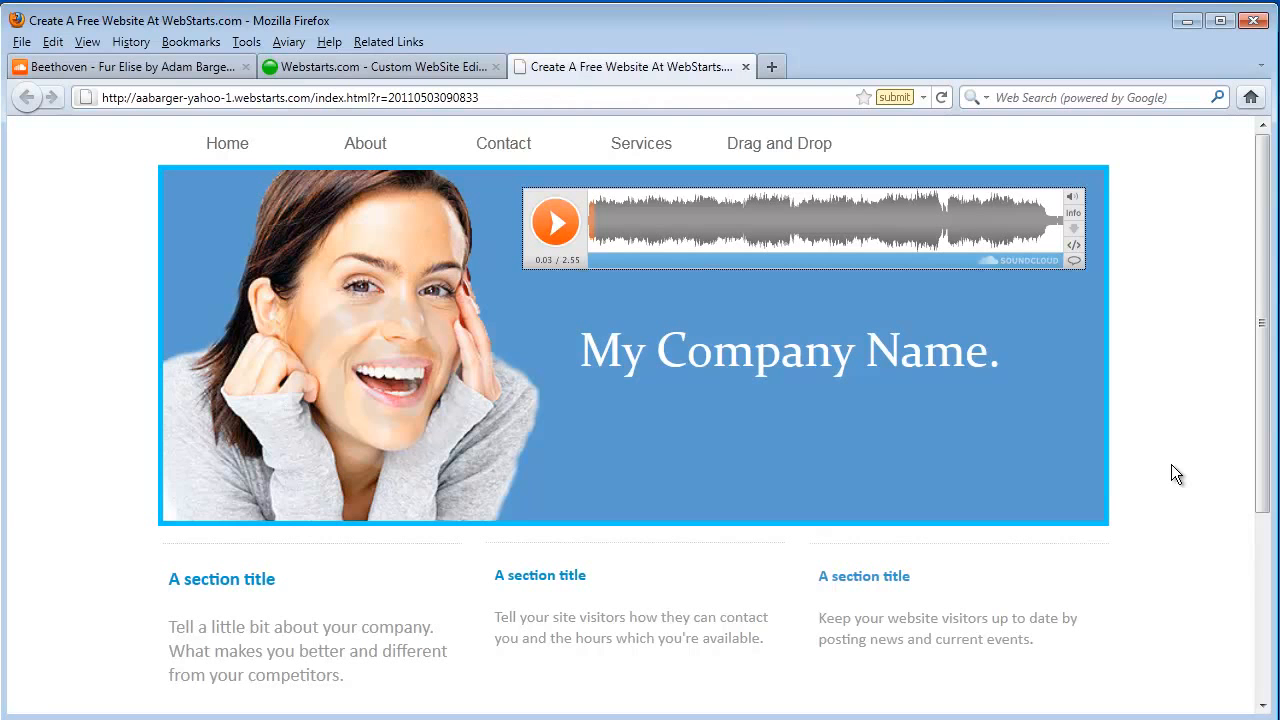
mouse_move(1152, 468)
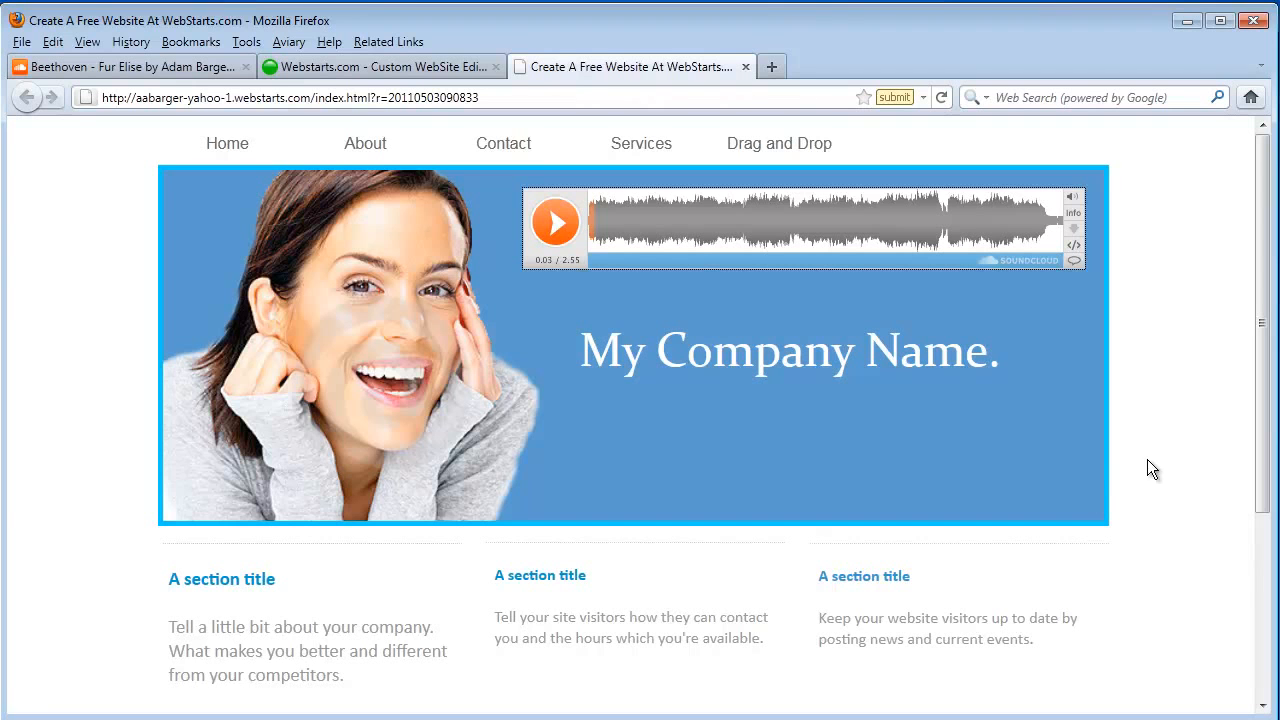
mouse_move(1060, 588)
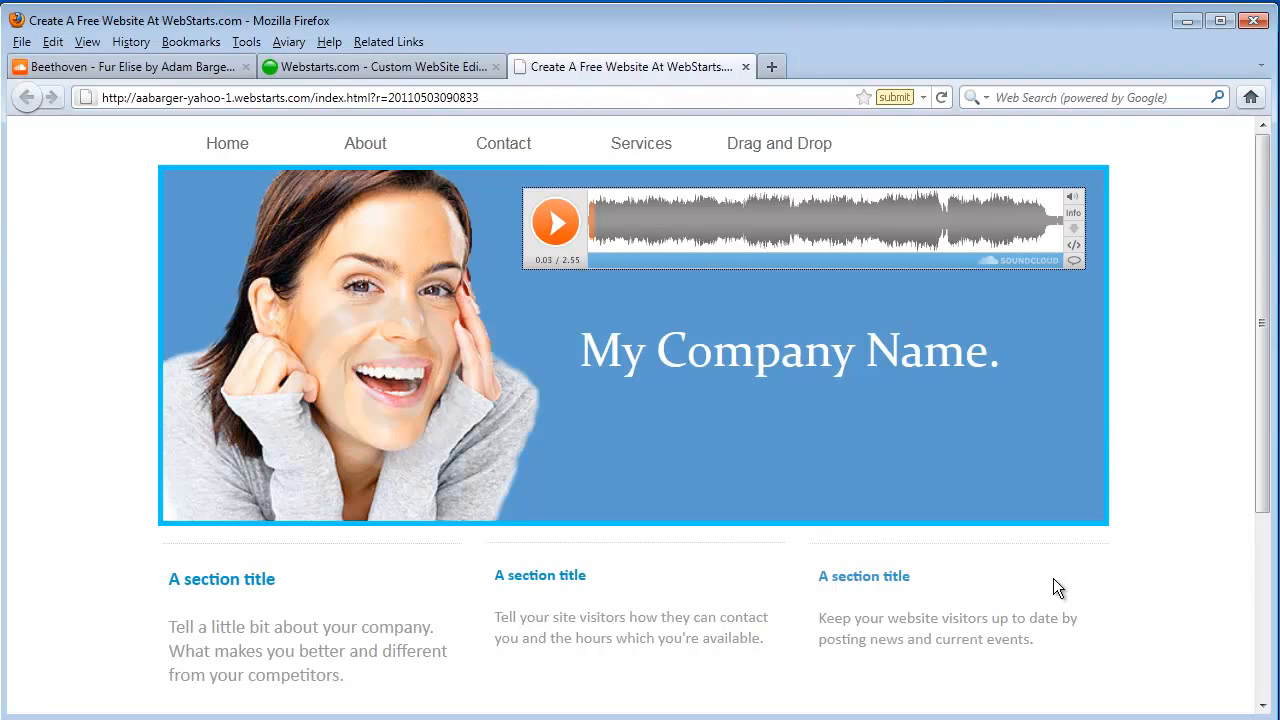